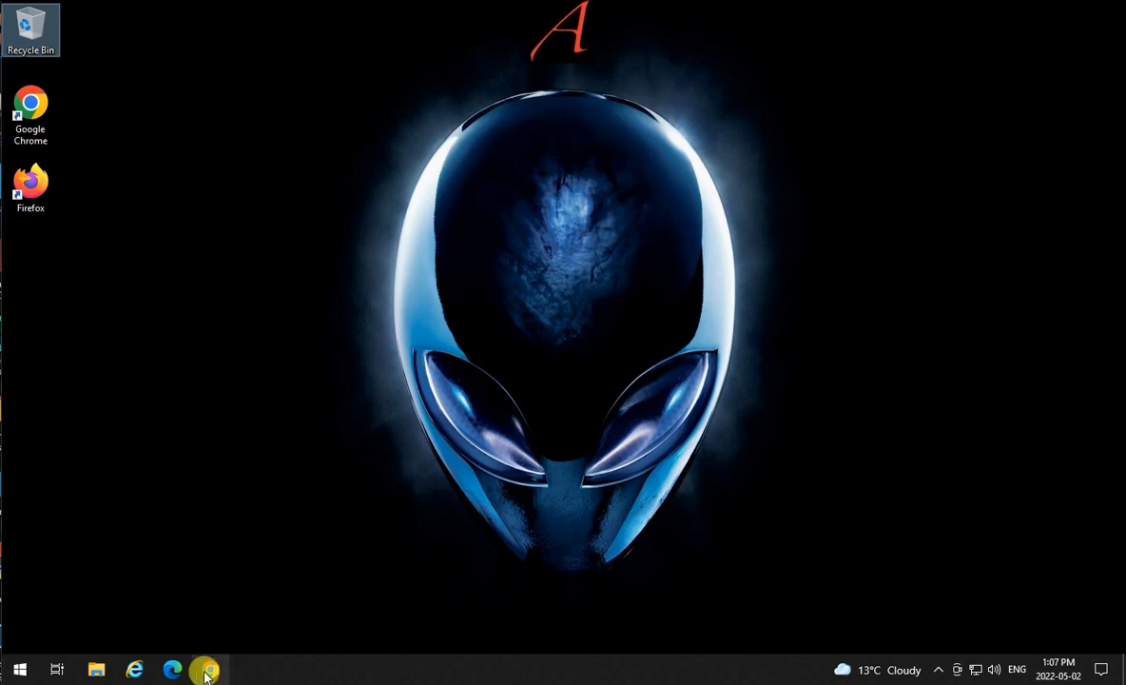
Search Google in Chrome for 'download' and pick the Visual Studio 2022 download suggestion
{"action": "left_click", "coordinate": [204, 668]}
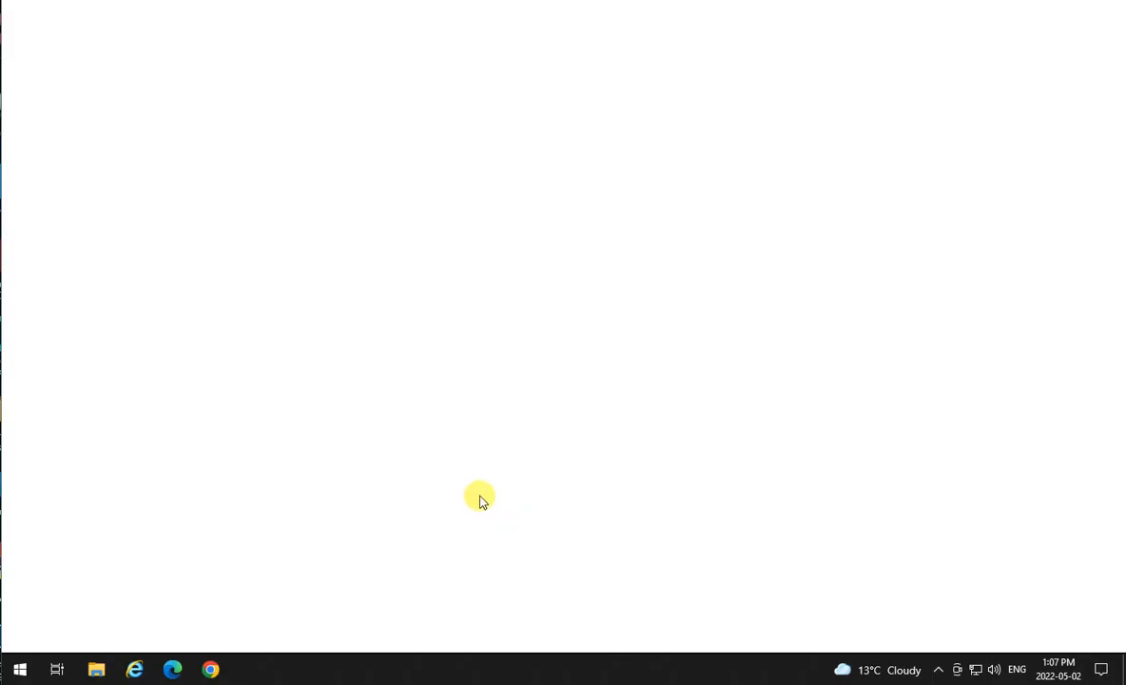
{"action": "left_click", "coordinate": [209, 666]}
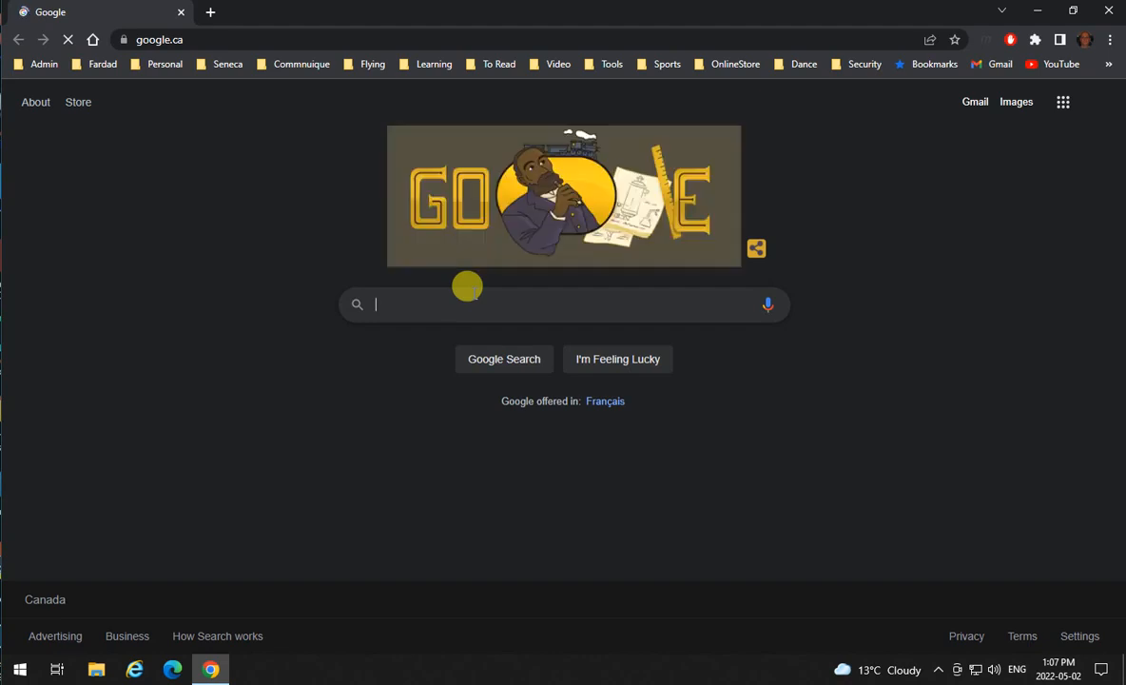
{"action": "type", "text": "download"}
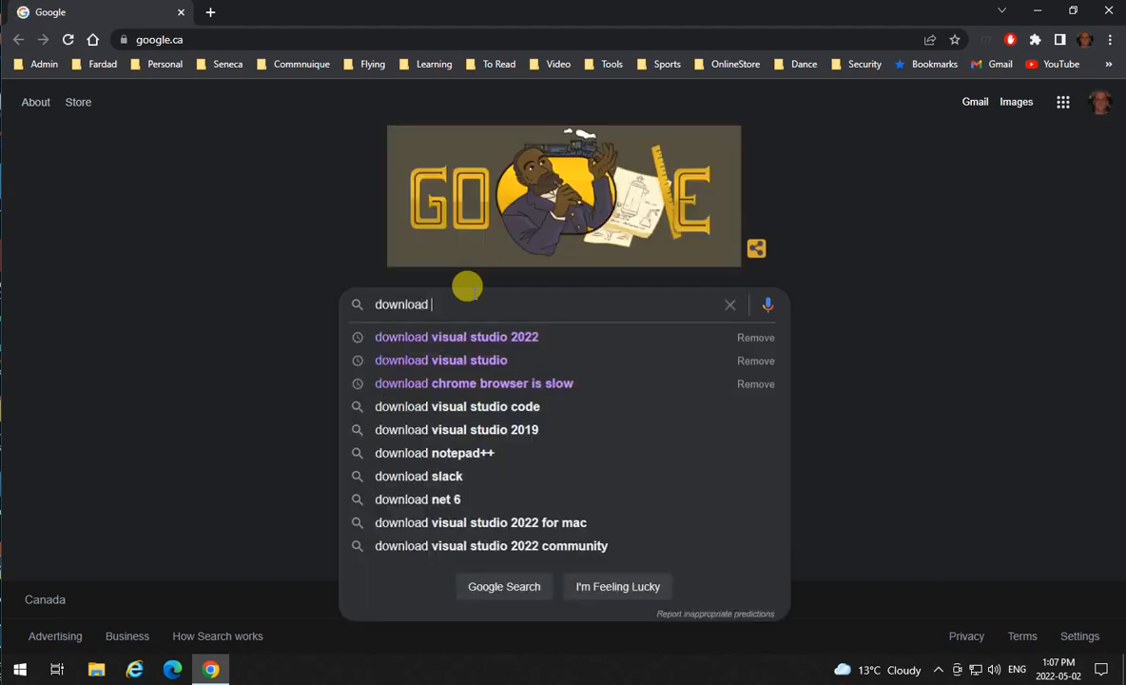
{"action": "left_click", "coordinate": [457, 337]}
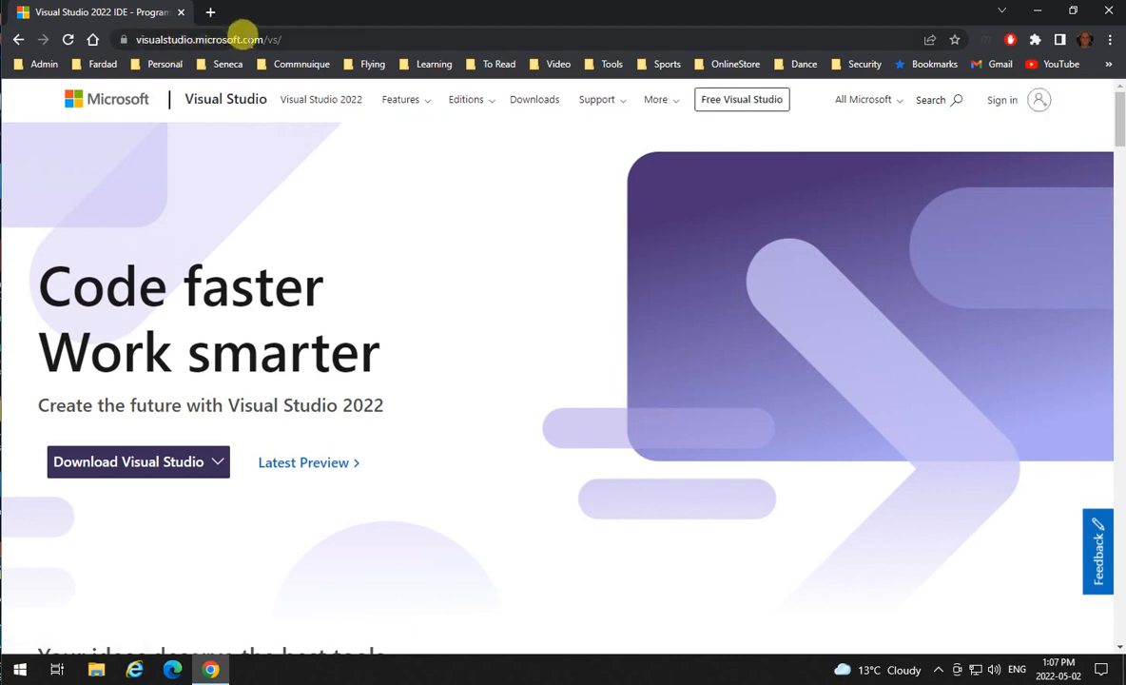
{"action": "mouse_move", "coordinate": [278, 550]}
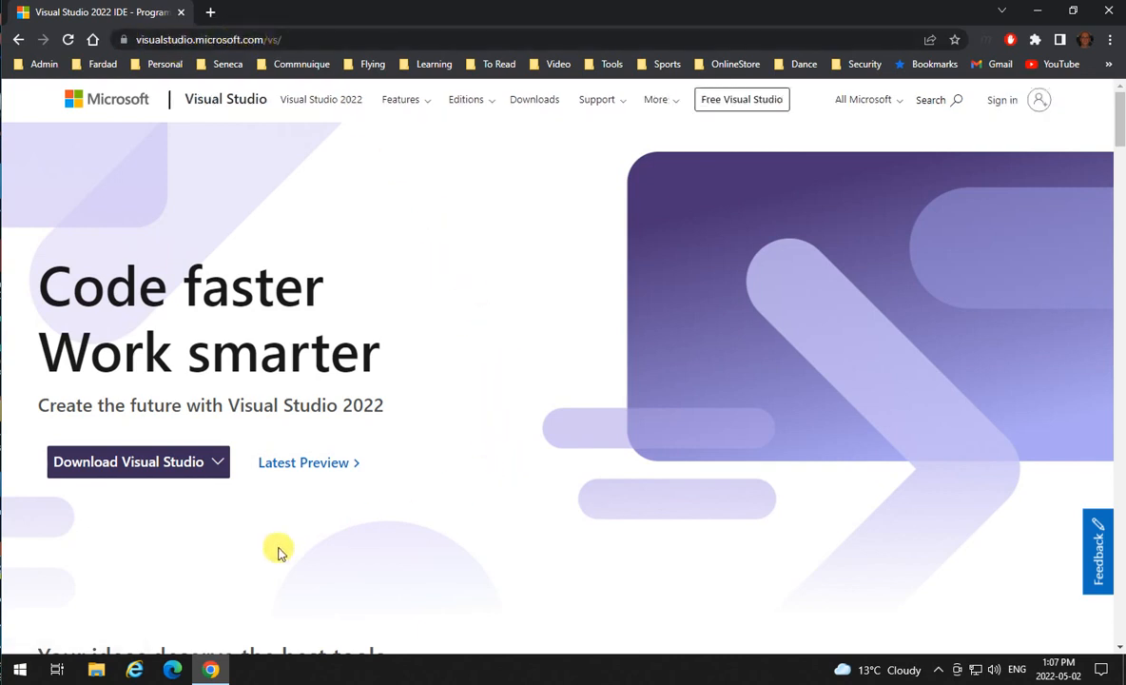
Choose Community 2022 from the Download Visual Studio editions list
{"action": "left_click", "coordinate": [137, 462]}
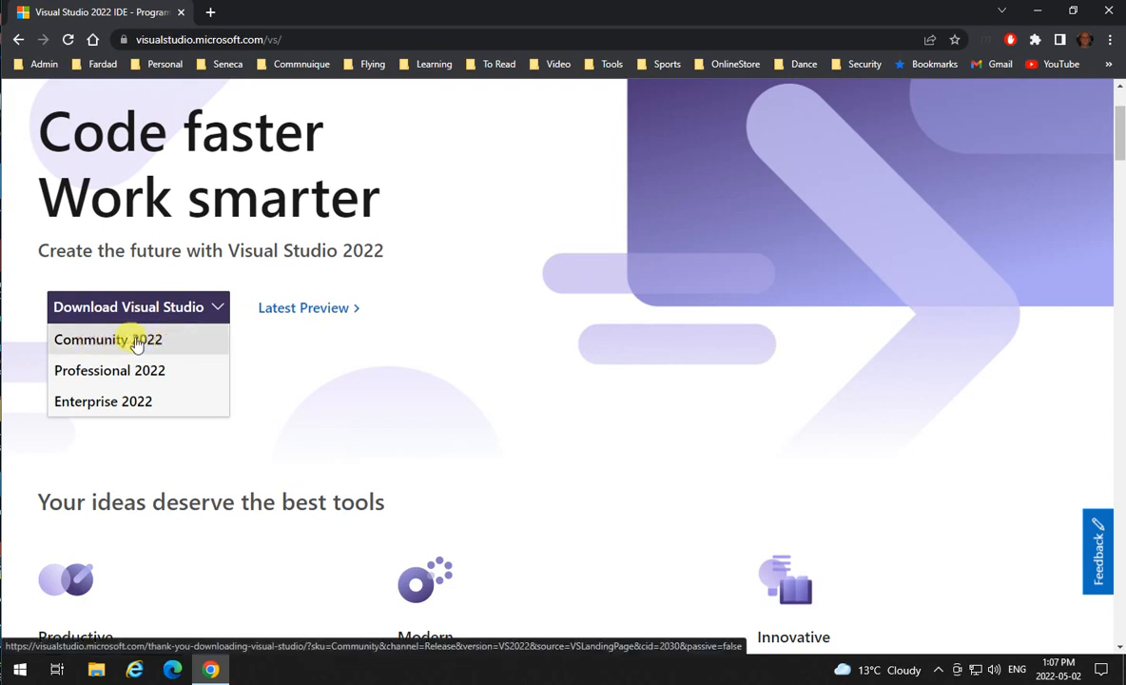
{"action": "mouse_move", "coordinate": [156, 352]}
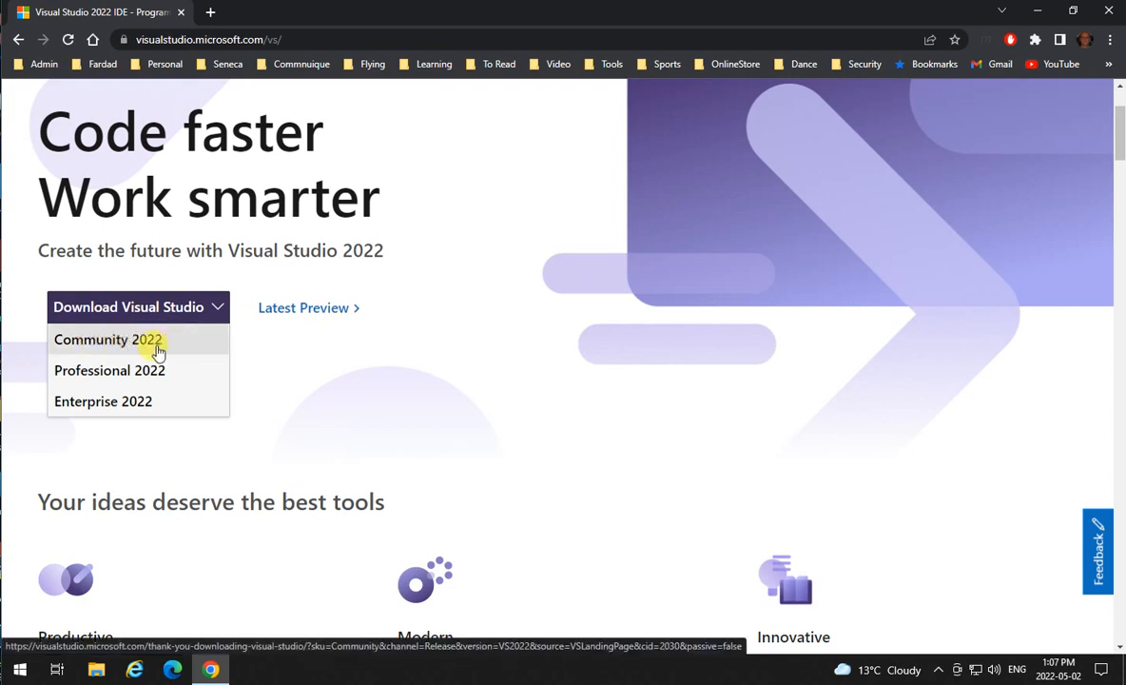
{"action": "mouse_move", "coordinate": [126, 390]}
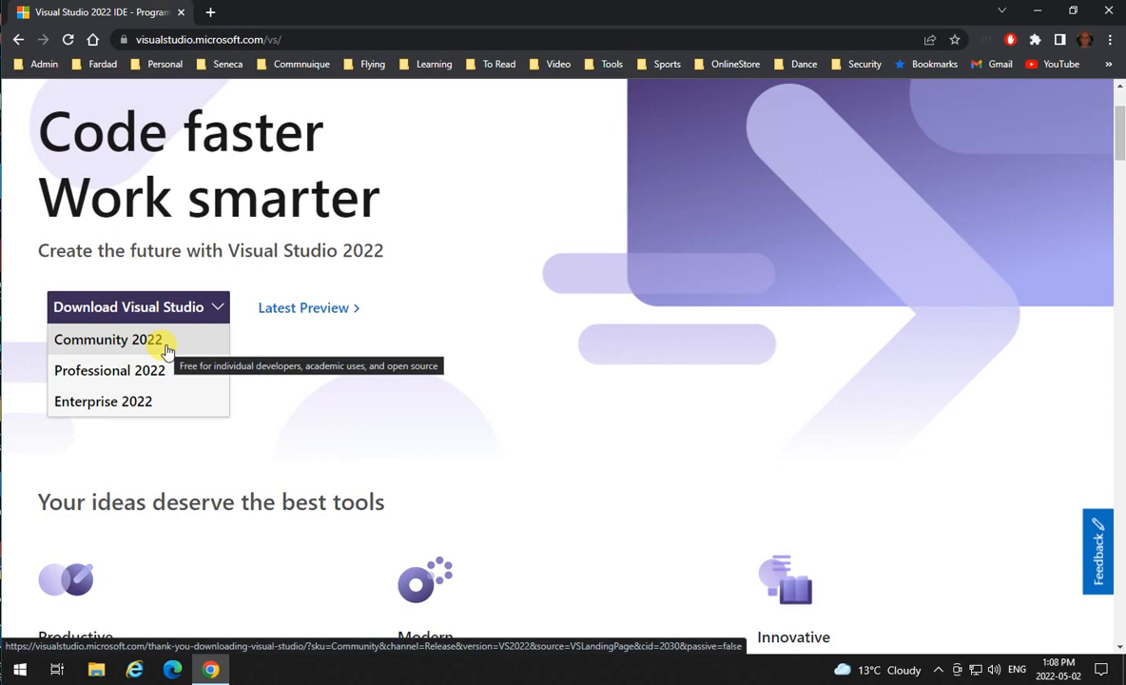
{"action": "left_click", "coordinate": [107, 338]}
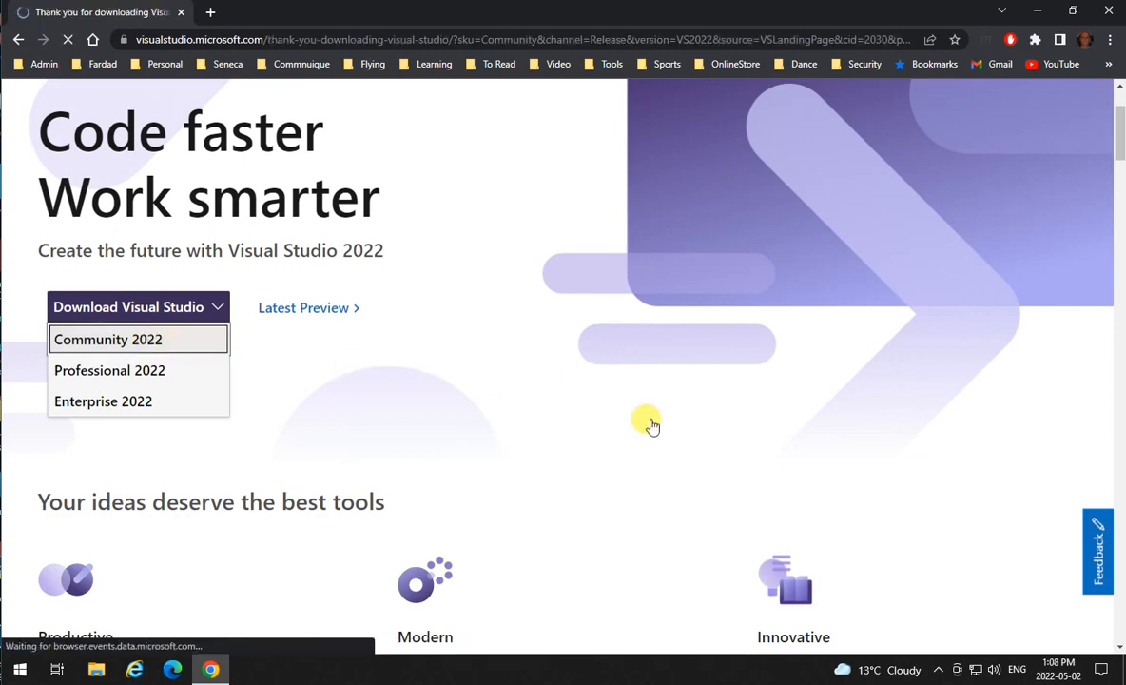
{"action": "scroll", "scroll_direction": "down", "scroll_amount": 3}
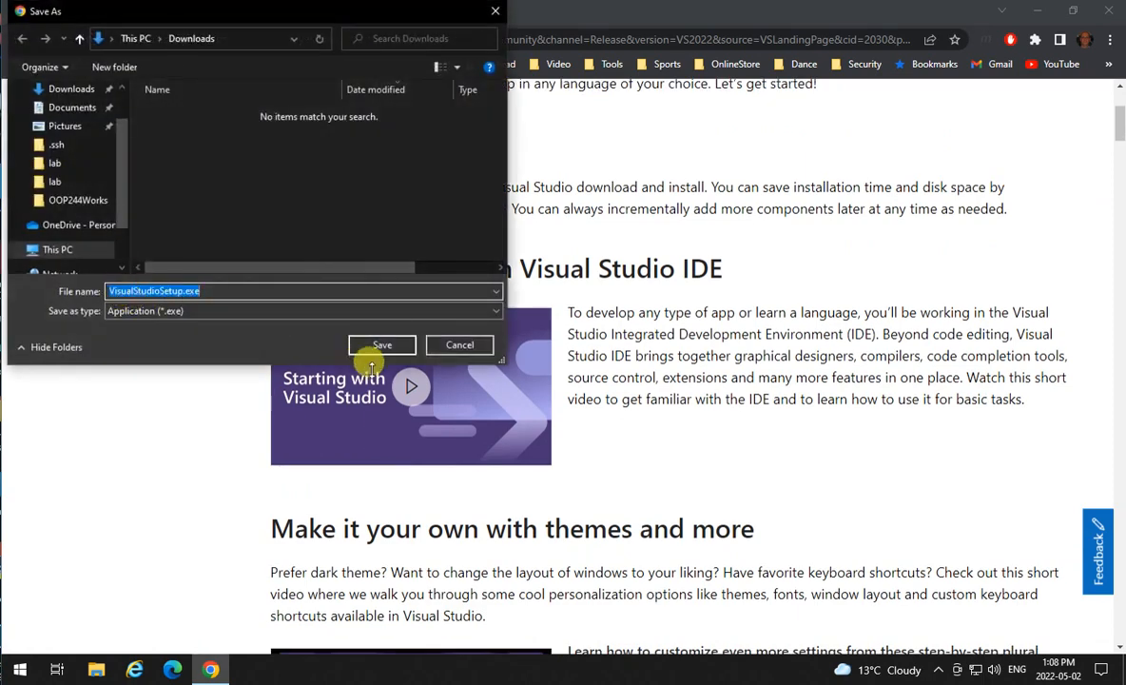
Save VisualStudioSetup.exe to Downloads and run it from the download bar
{"action": "left_click", "coordinate": [381, 345]}
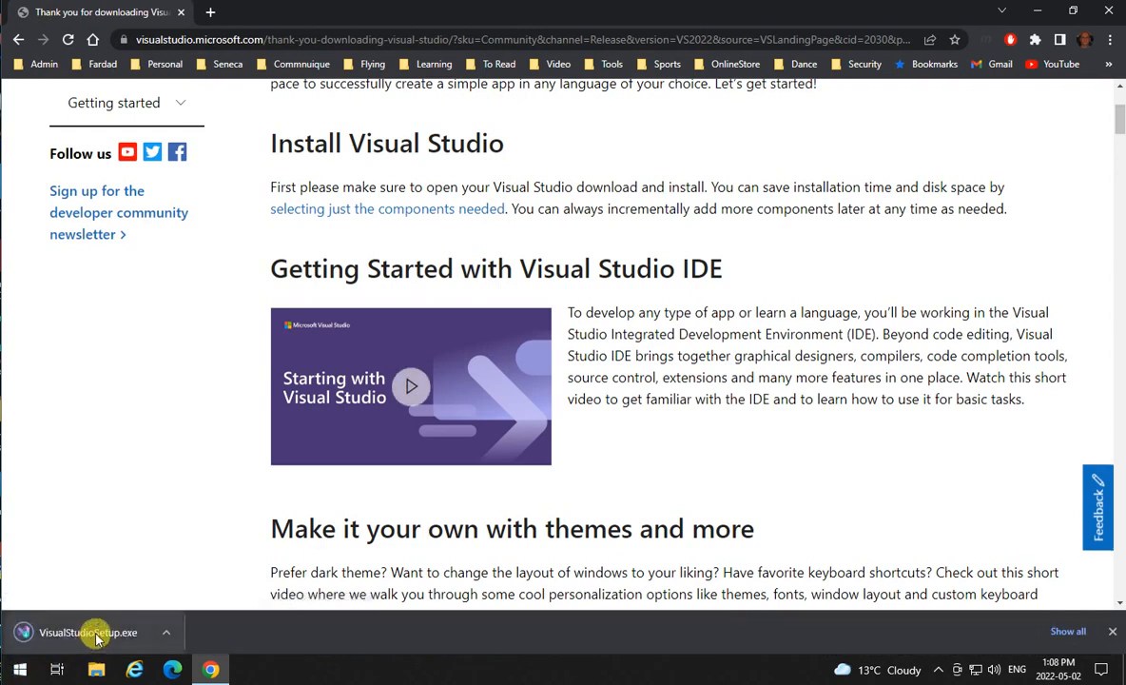
{"action": "left_click", "coordinate": [95, 631]}
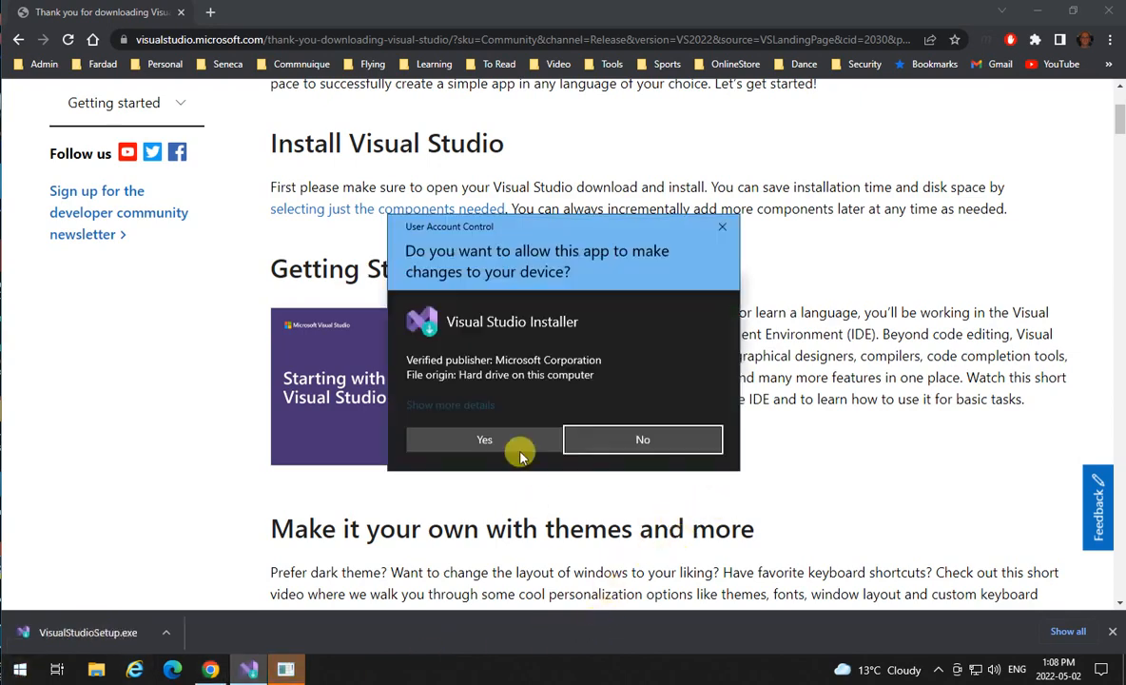
Allow the installer through User Account Control and accept the terms to continue
{"action": "left_click", "coordinate": [483, 440]}
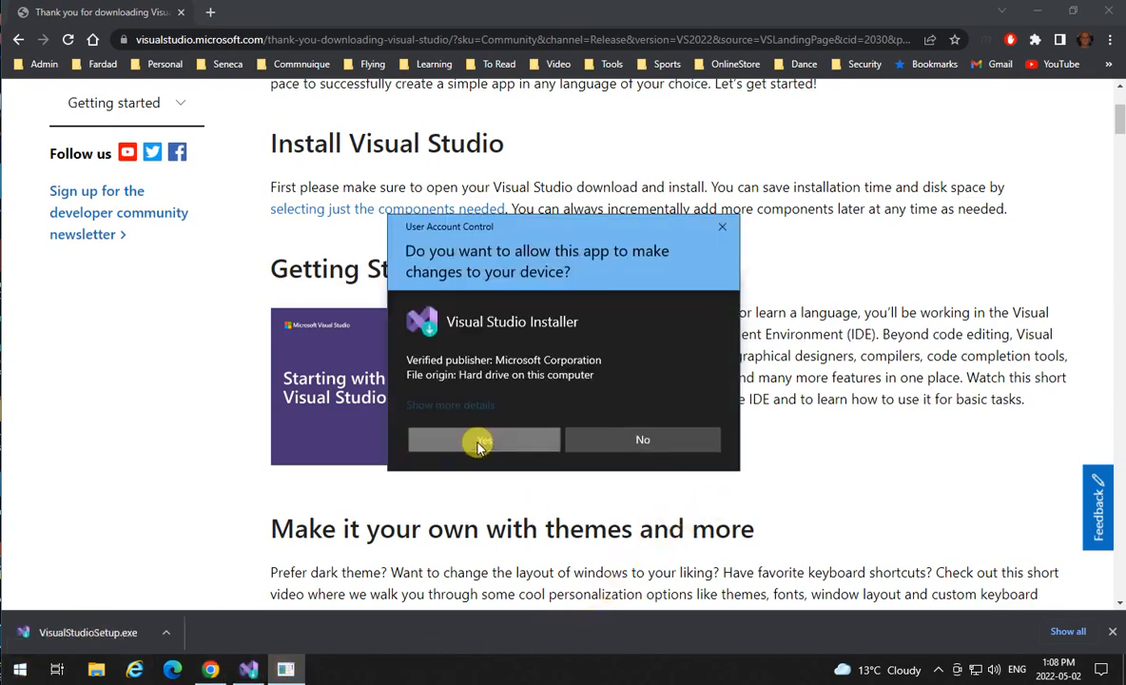
{"action": "left_click", "coordinate": [480, 439]}
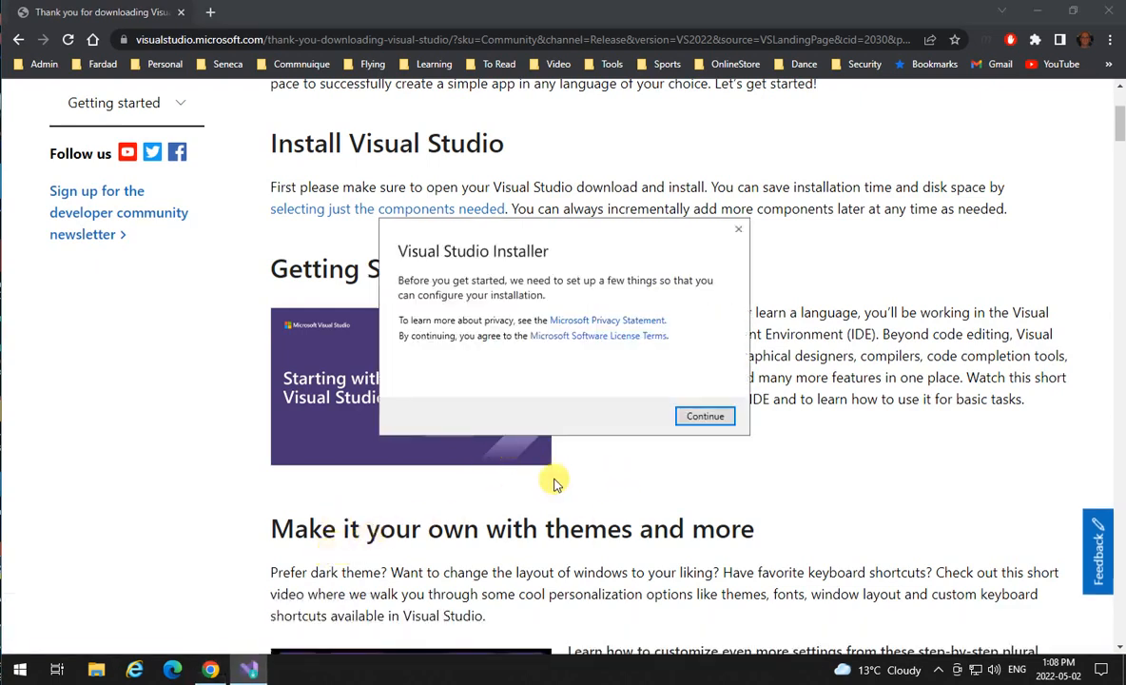
{"action": "mouse_move", "coordinate": [637, 293]}
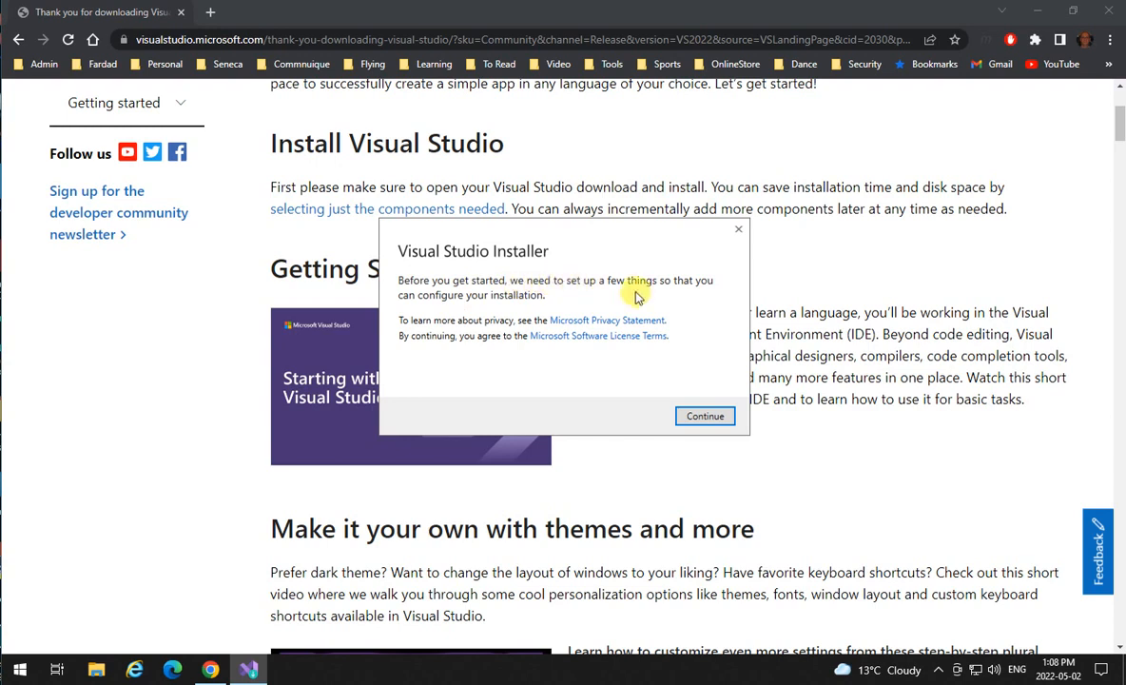
{"action": "mouse_move", "coordinate": [704, 415]}
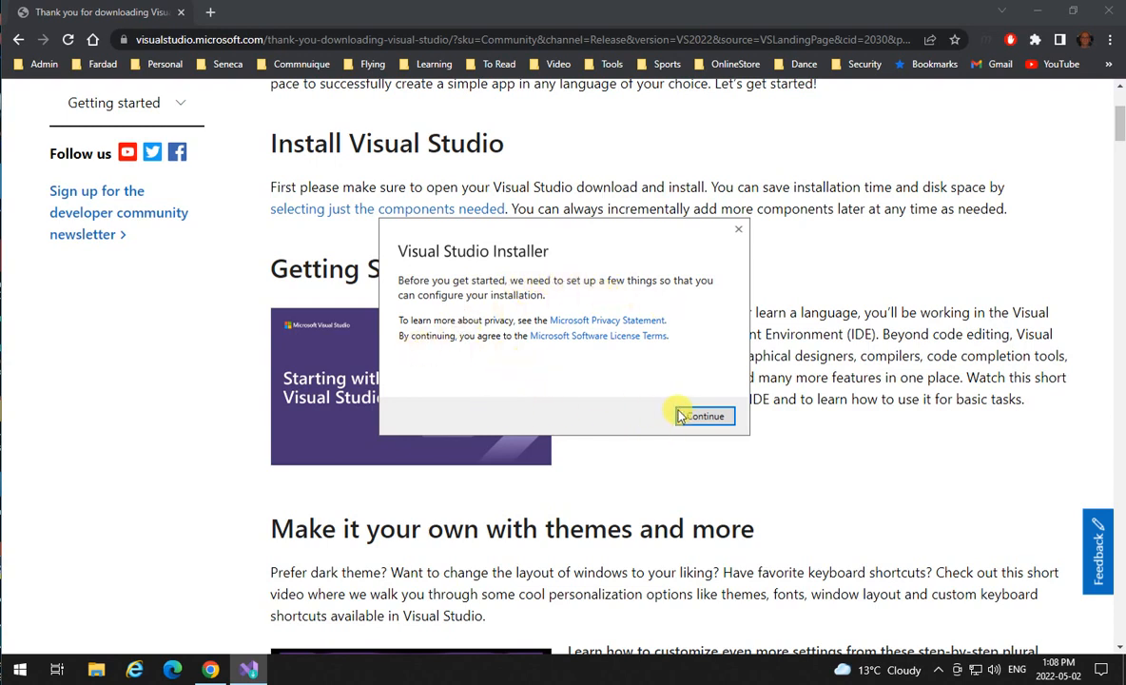
{"action": "left_click", "coordinate": [704, 414]}
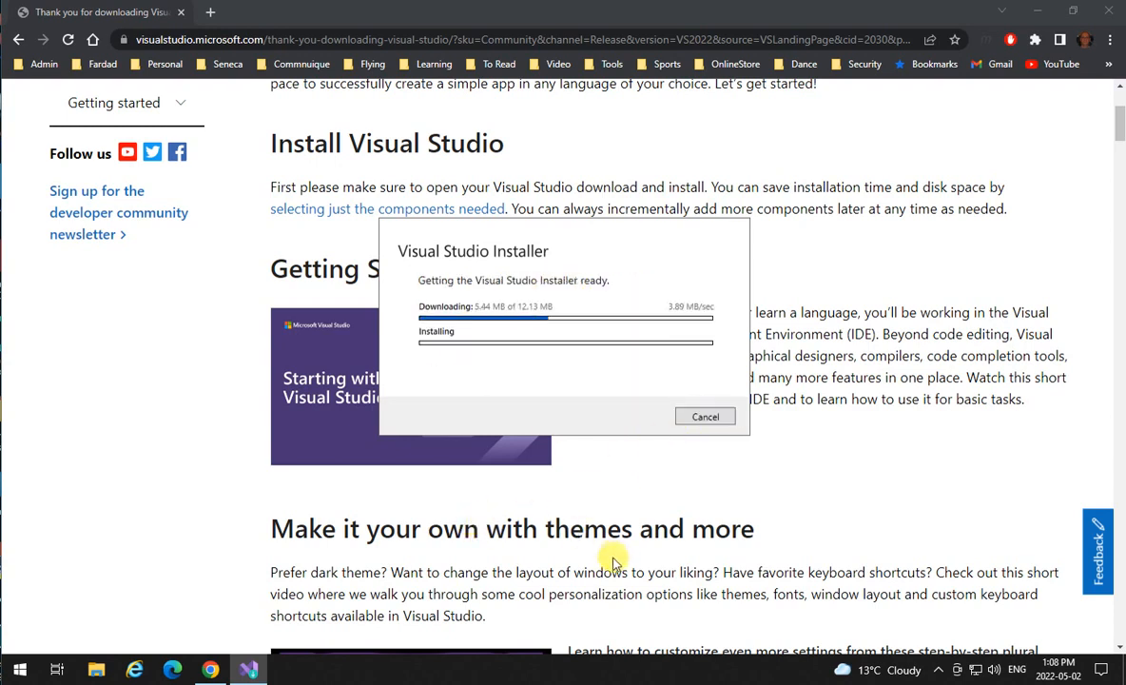
{"action": "mouse_move", "coordinate": [678, 510]}
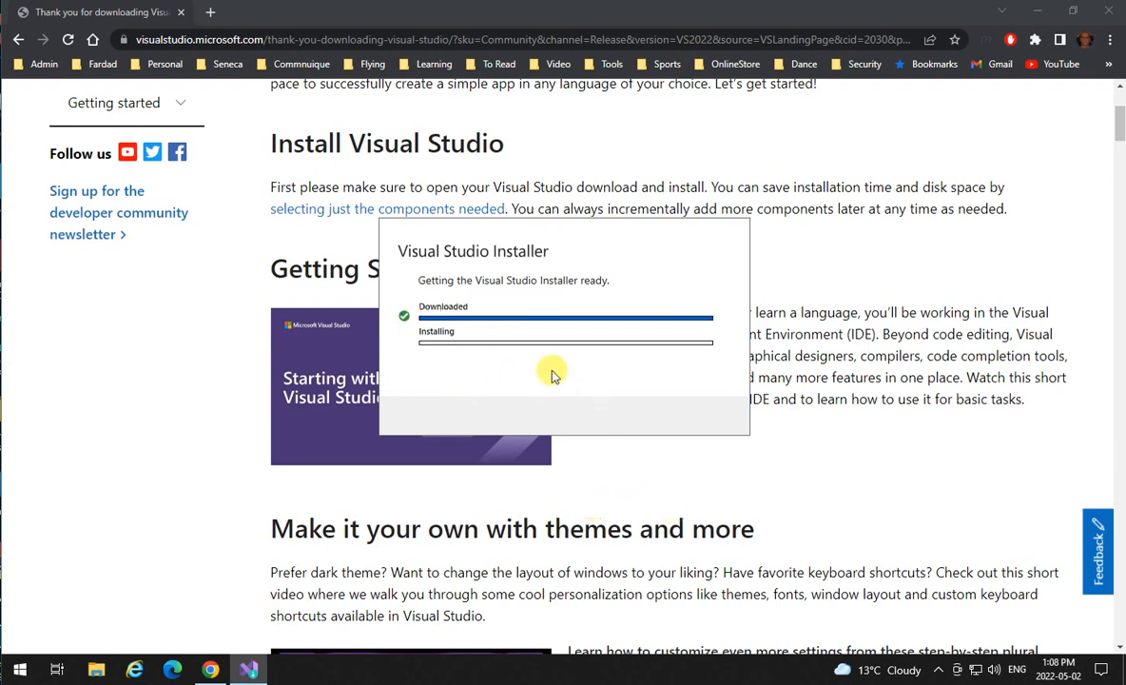
{"action": "mouse_move", "coordinate": [540, 393]}
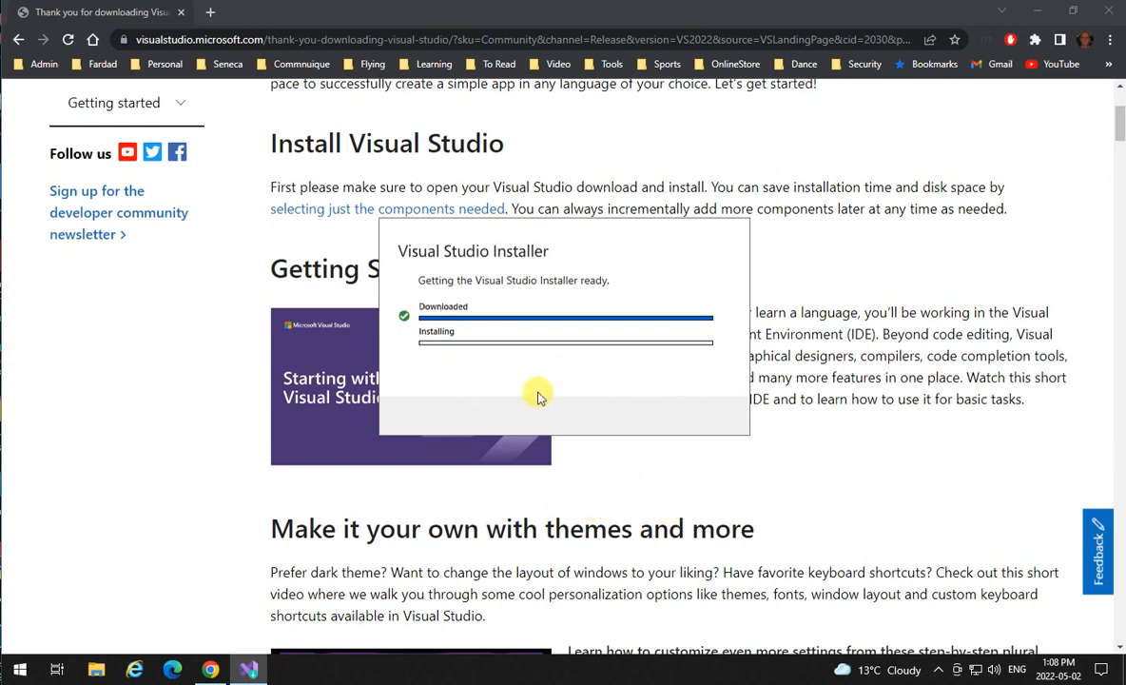
{"action": "mouse_move", "coordinate": [605, 407]}
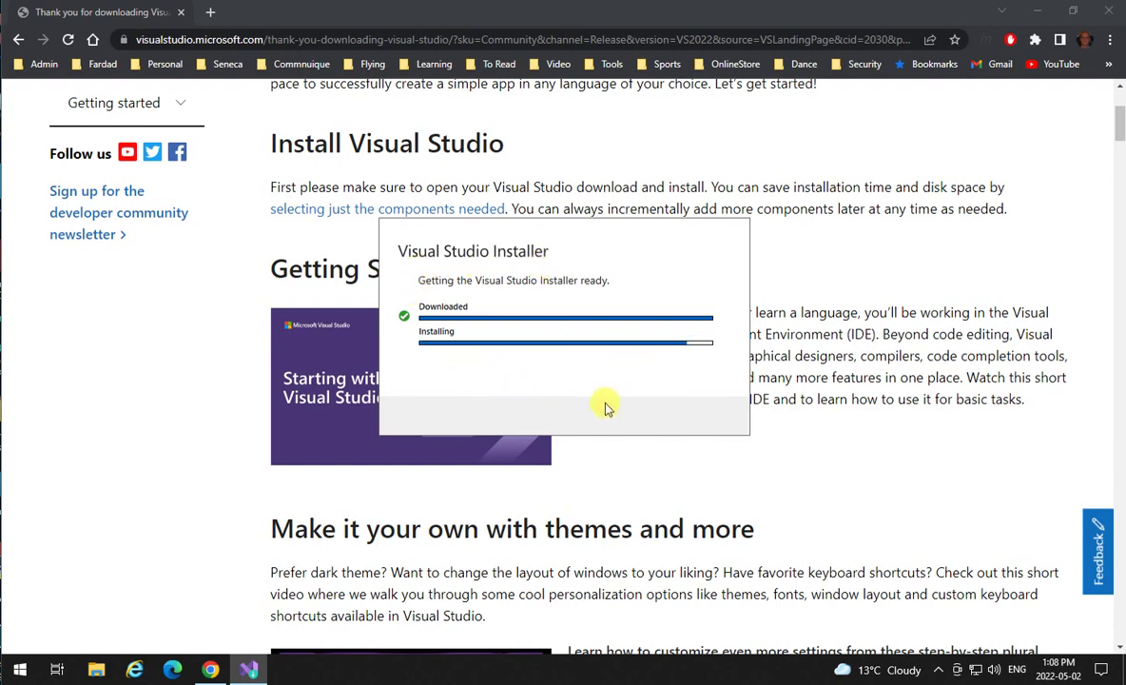
{"action": "mouse_move", "coordinate": [580, 419]}
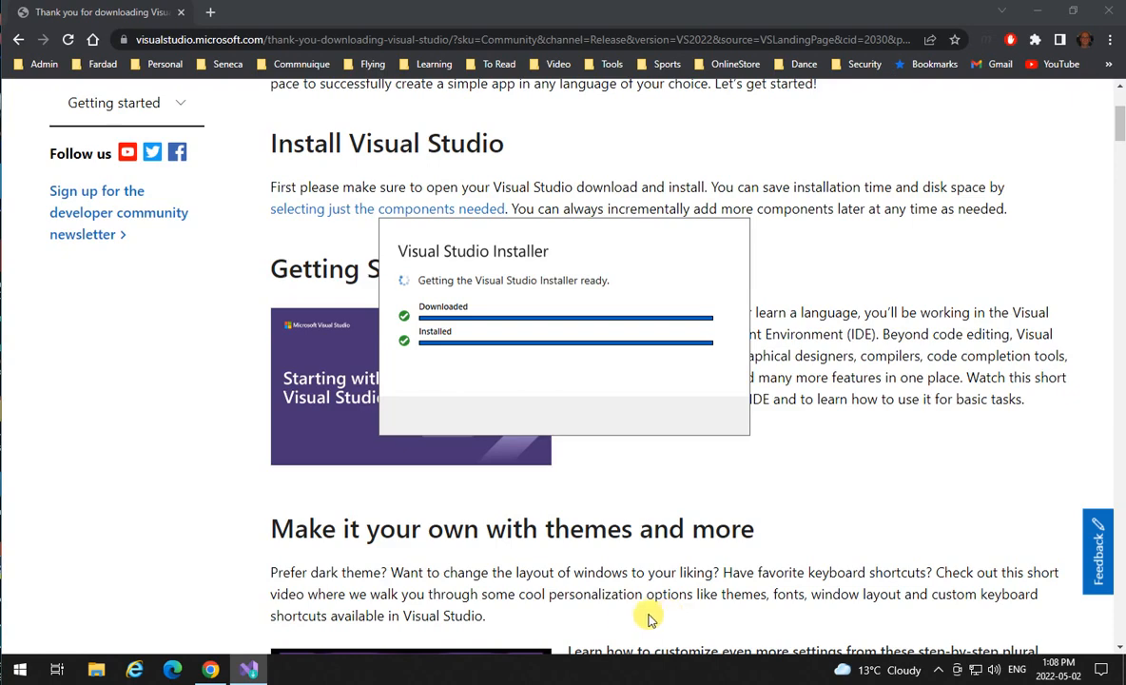
{"action": "mouse_move", "coordinate": [350, 560]}
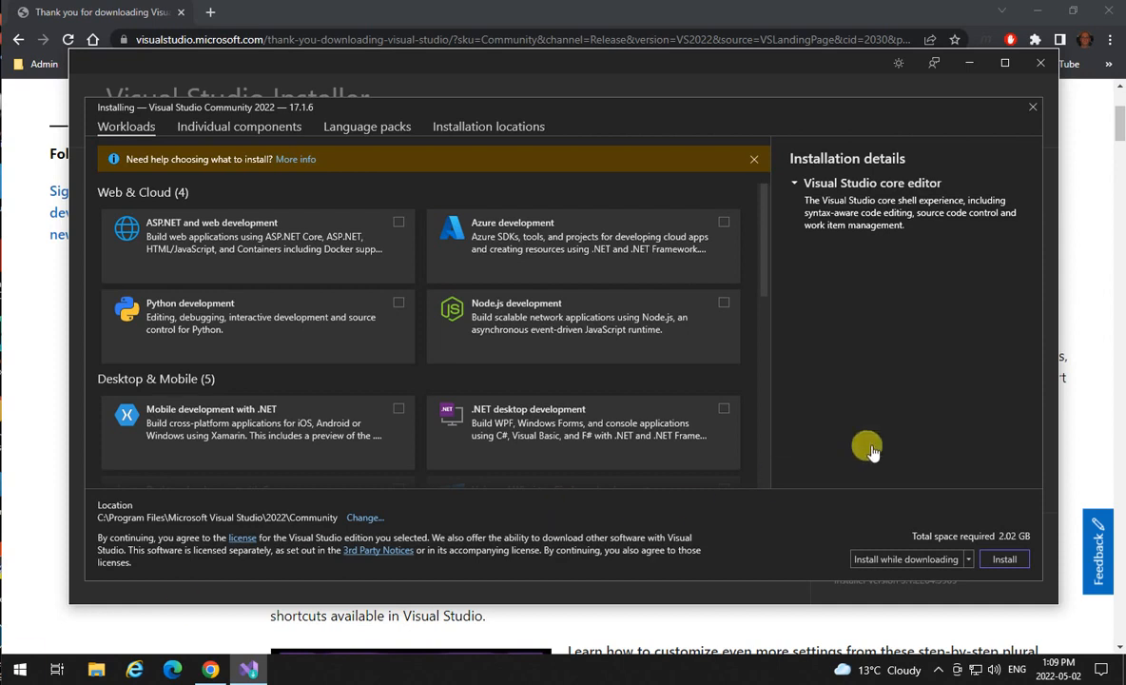
{"action": "mouse_move", "coordinate": [347, 377]}
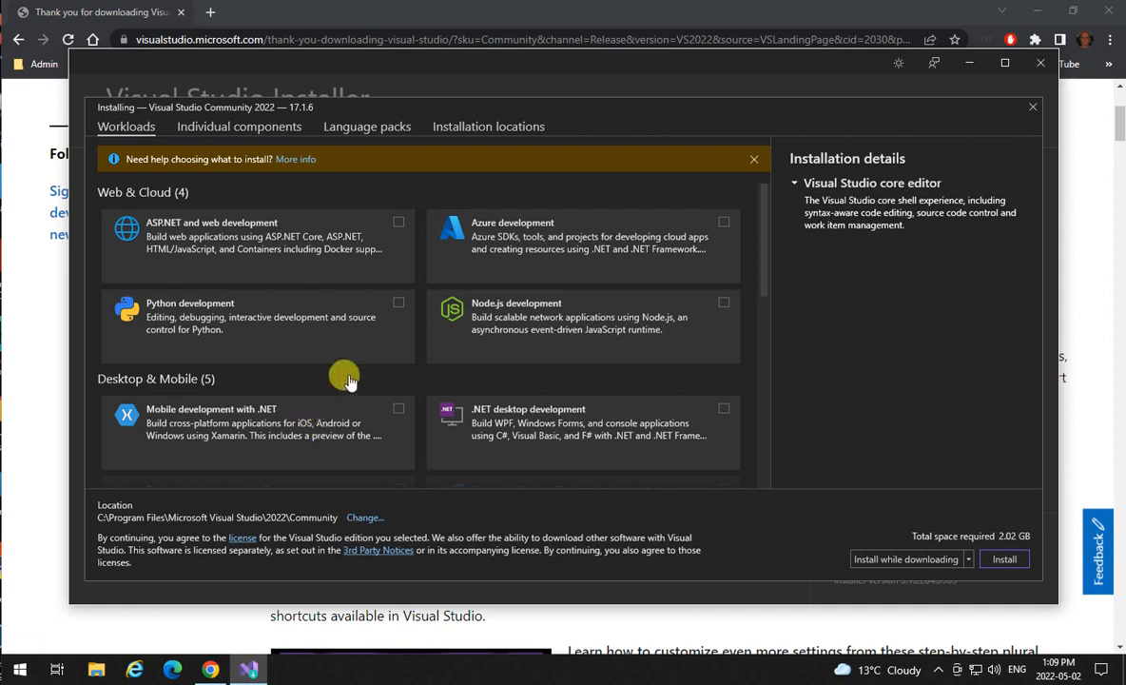
{"action": "mouse_move", "coordinate": [762, 290]}
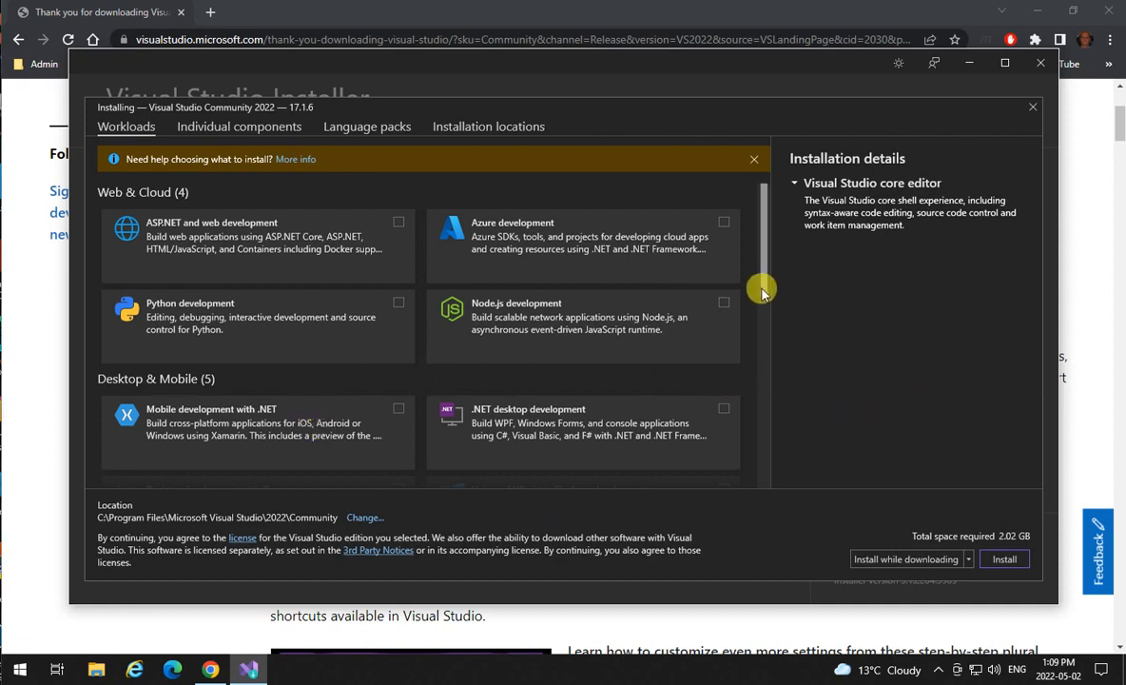
Select the Desktop development with C++ workload with its default optional tools (9.42 GB)
{"action": "scroll", "scroll_direction": "down", "scroll_amount": 3}
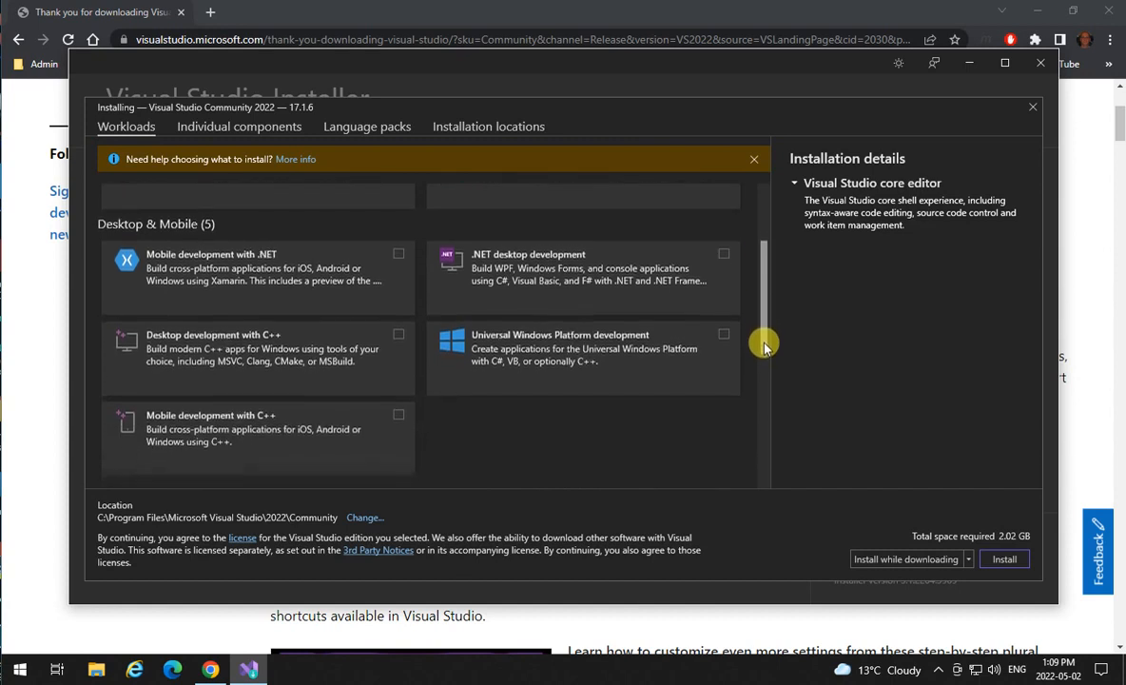
{"action": "scroll", "scroll_direction": "down", "scroll_amount": 3}
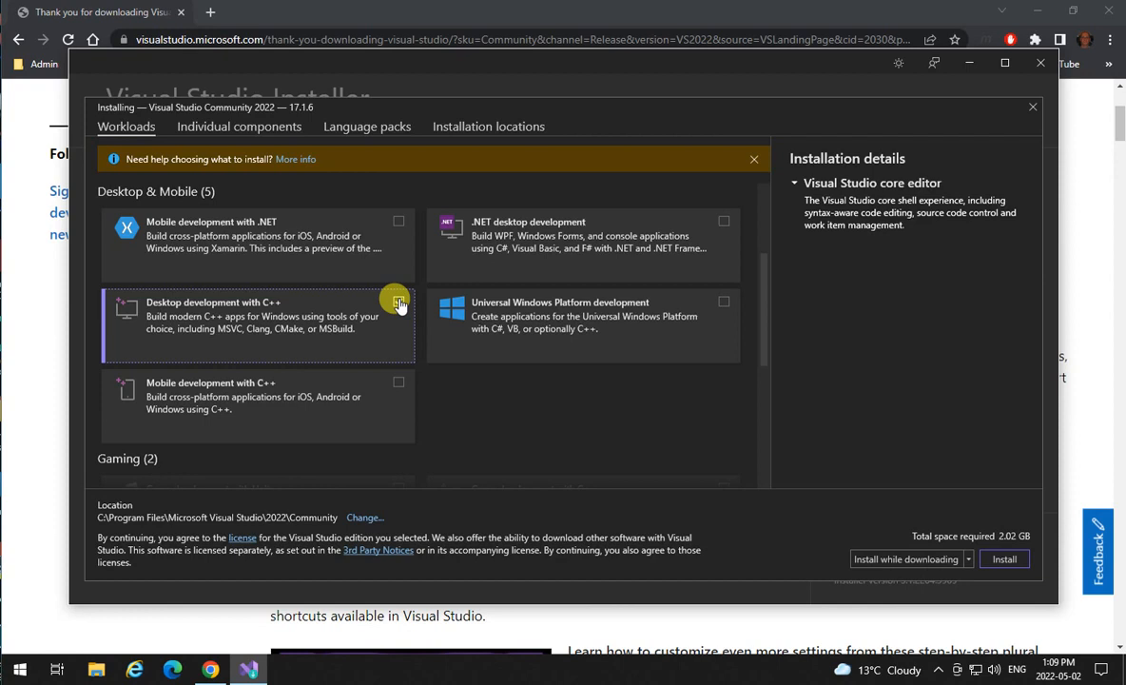
{"action": "left_click", "coordinate": [397, 301]}
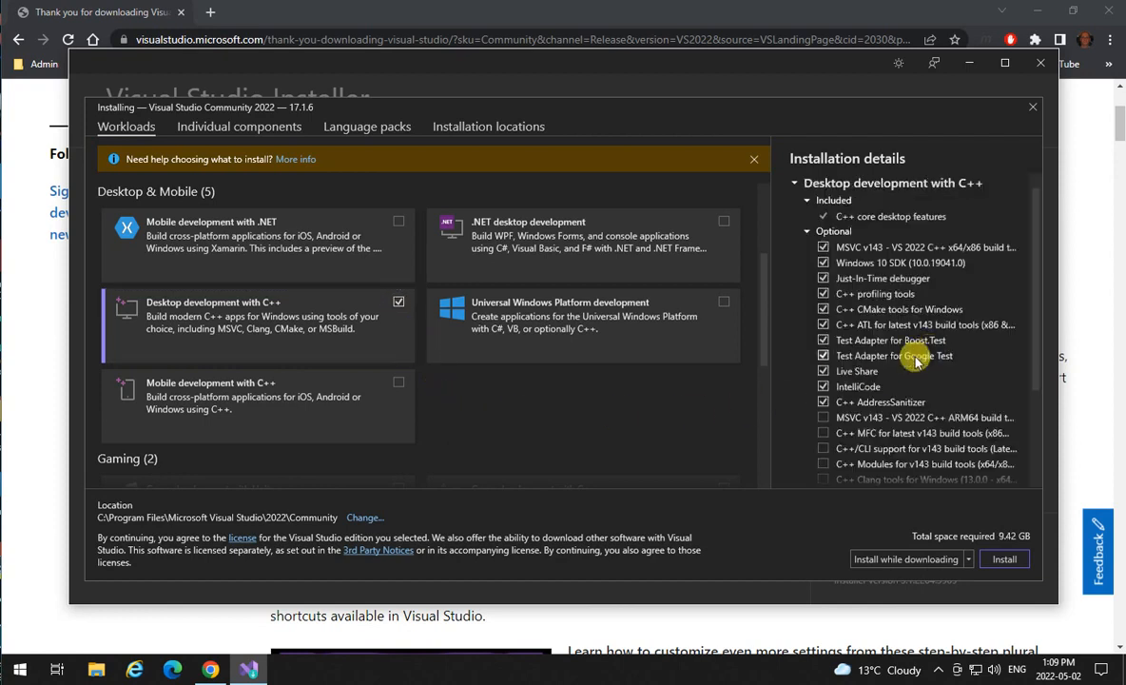
{"action": "mouse_move", "coordinate": [917, 360]}
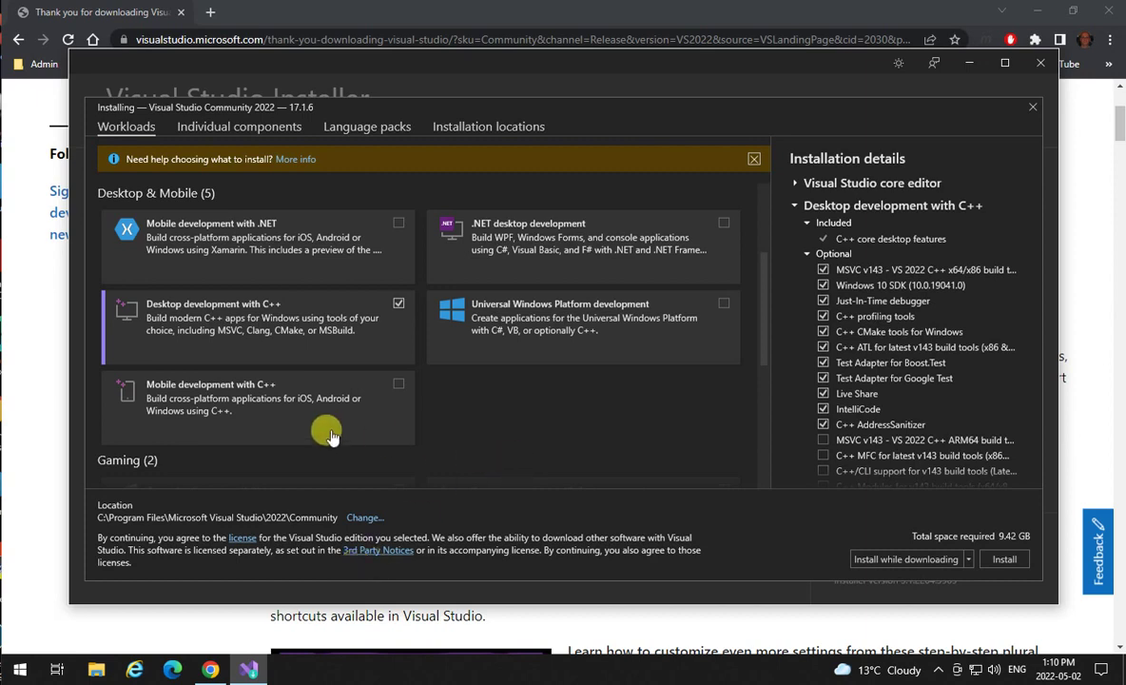
{"action": "mouse_move", "coordinate": [248, 327]}
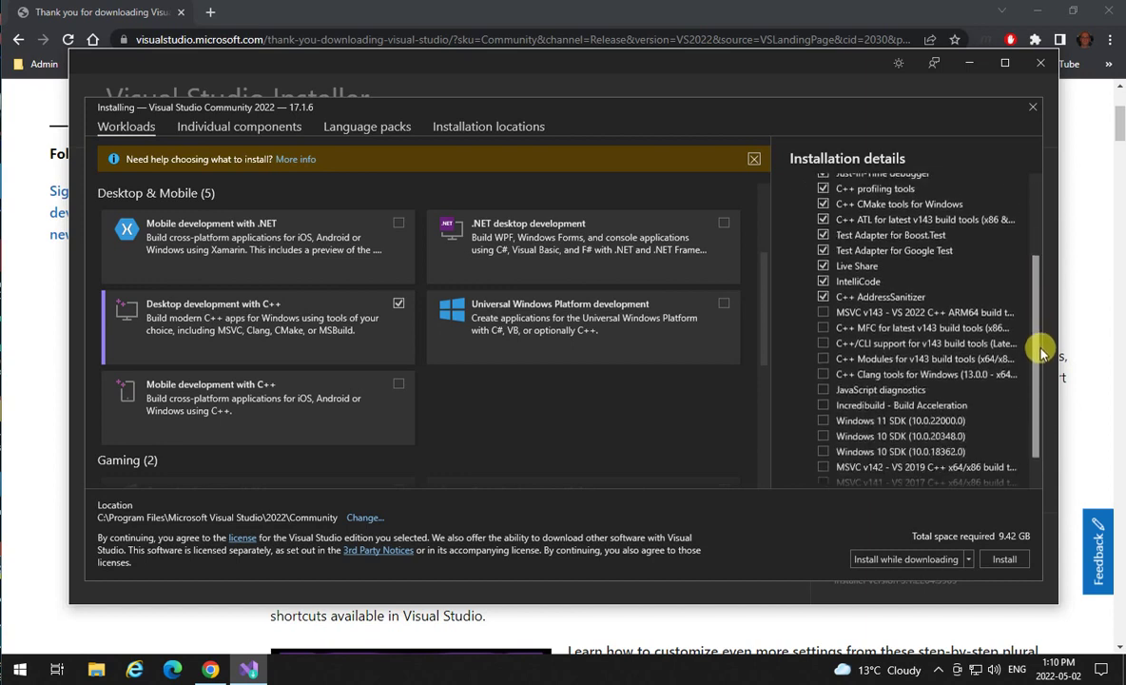
Add Windows 11 SDK (10.0.22000.0) to the C++ workload, raising space to 17.67 GB
{"action": "scroll", "scroll_direction": "down", "scroll_amount": 3}
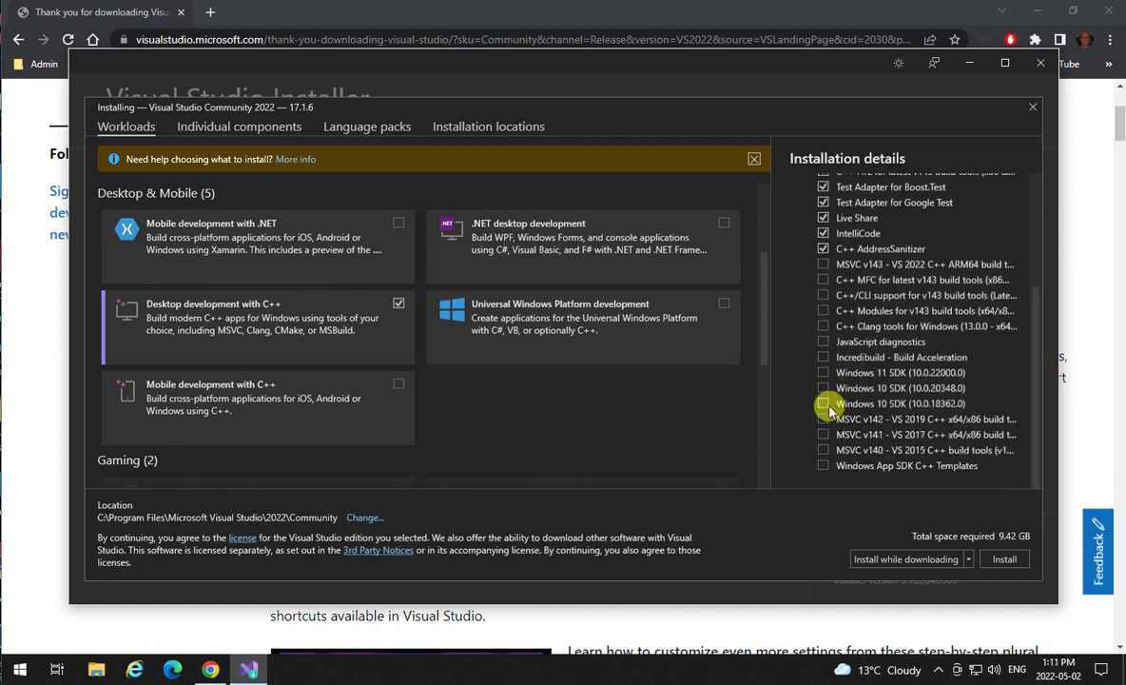
{"action": "left_click", "coordinate": [824, 403]}
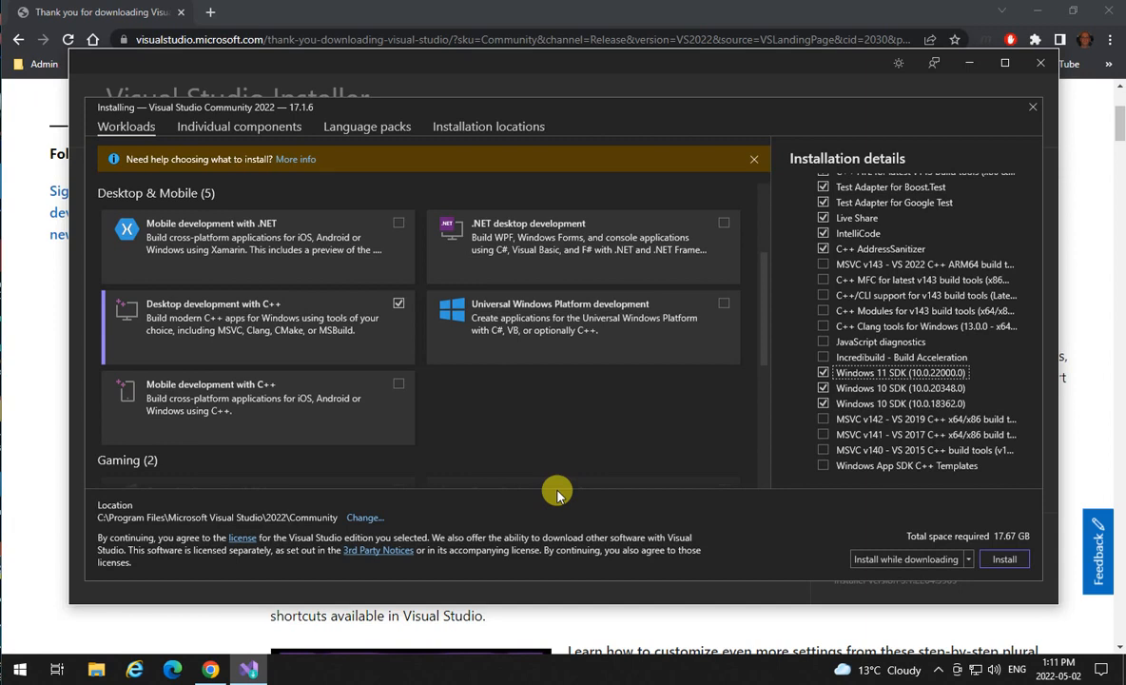
{"action": "mouse_move", "coordinate": [582, 436]}
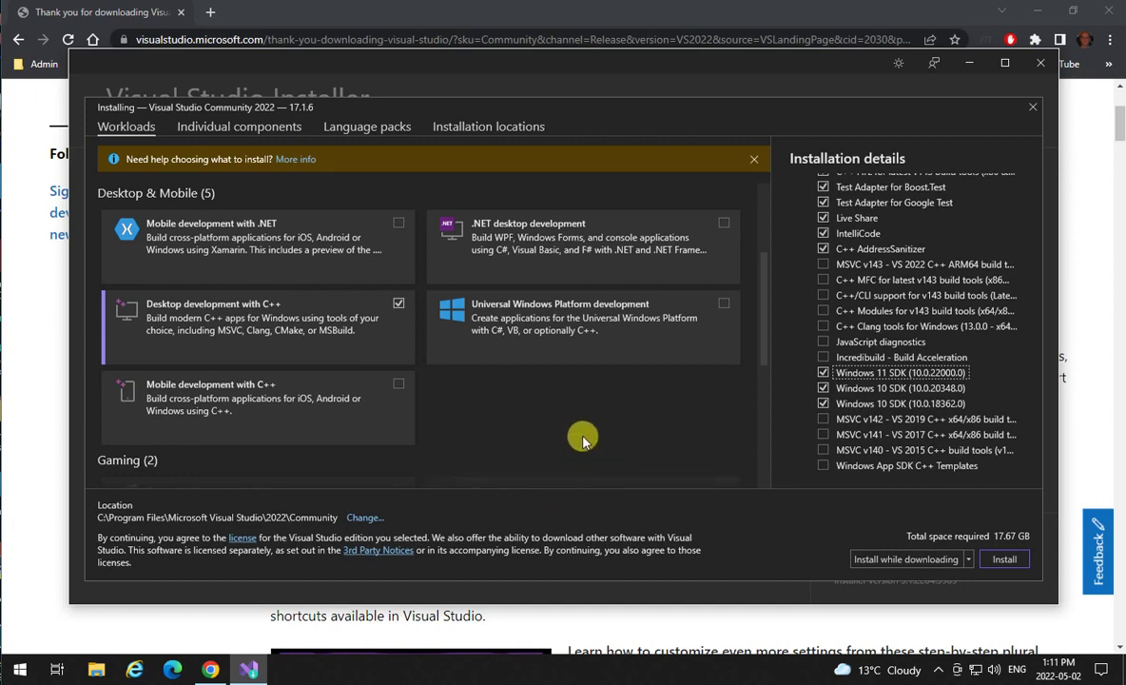
{"action": "mouse_move", "coordinate": [513, 404]}
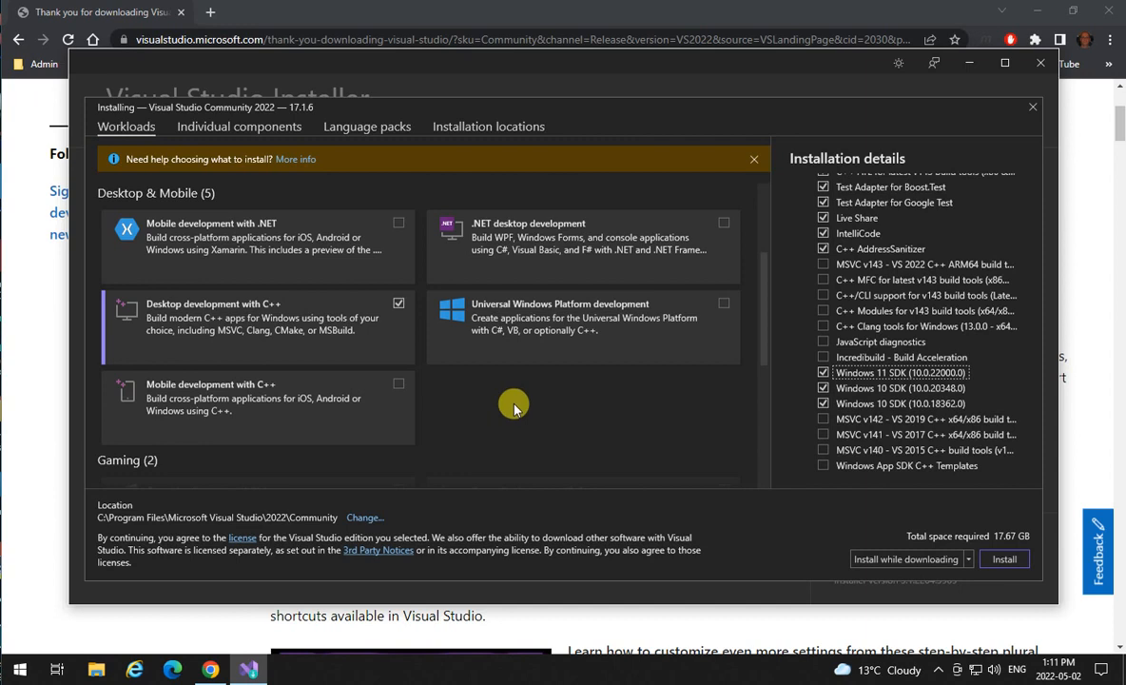
{"action": "mouse_move", "coordinate": [257, 153]}
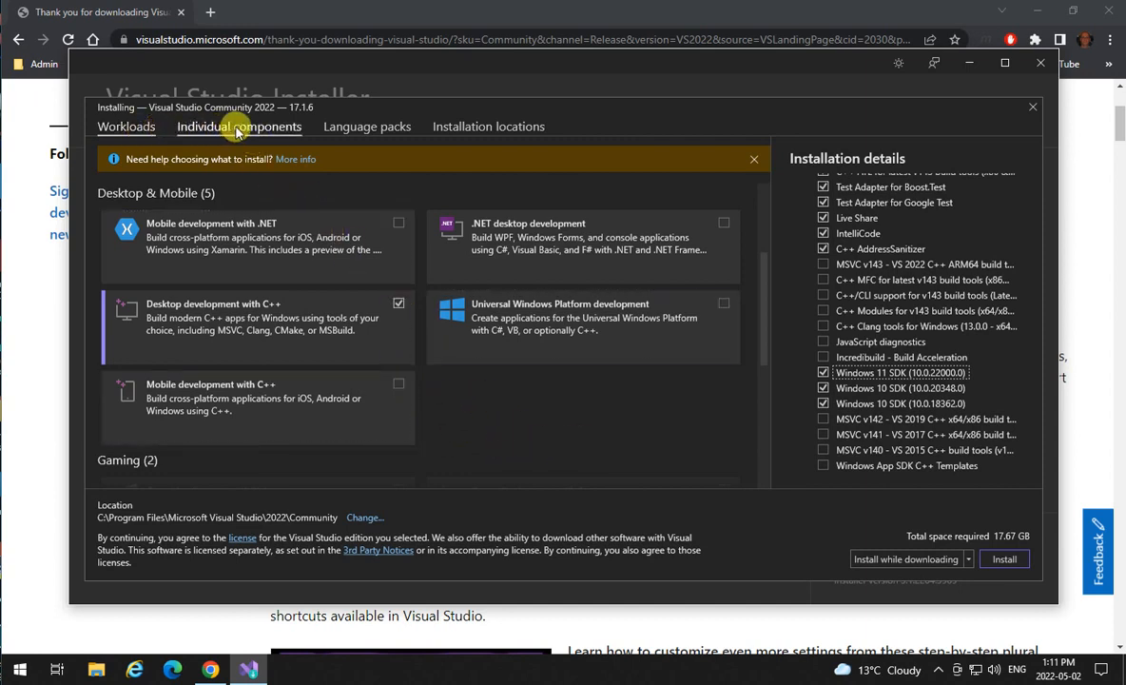
Add Class Designer under Code tools as an individual component
{"action": "left_click", "coordinate": [240, 126]}
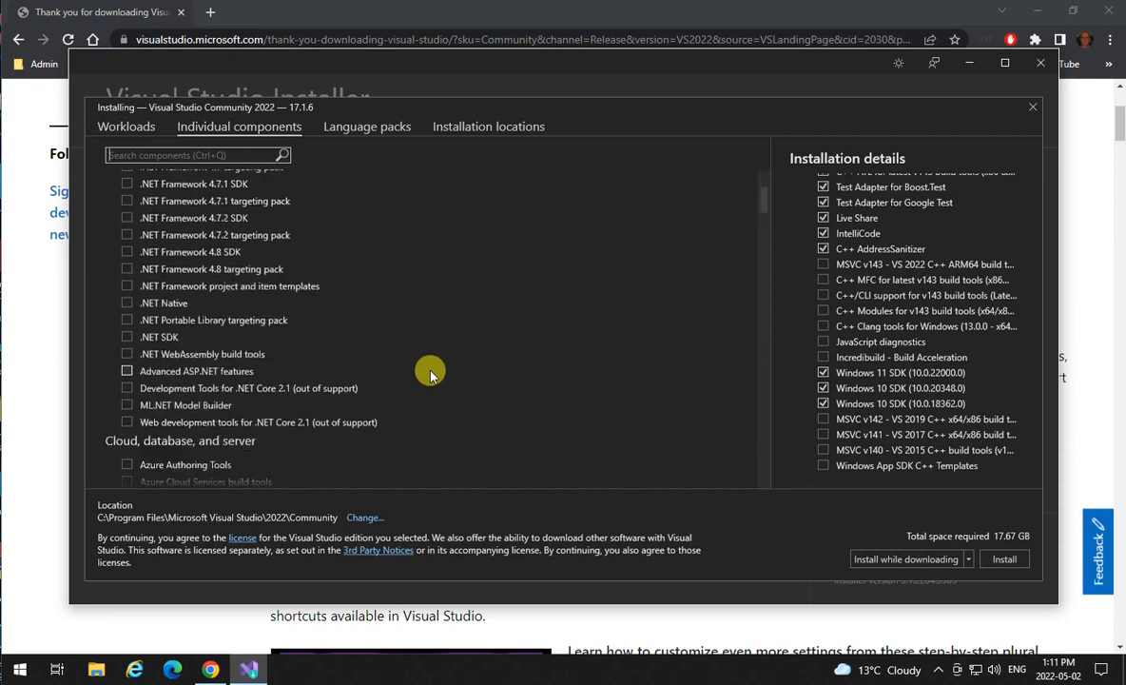
{"action": "scroll", "scroll_direction": "down", "scroll_amount": 3}
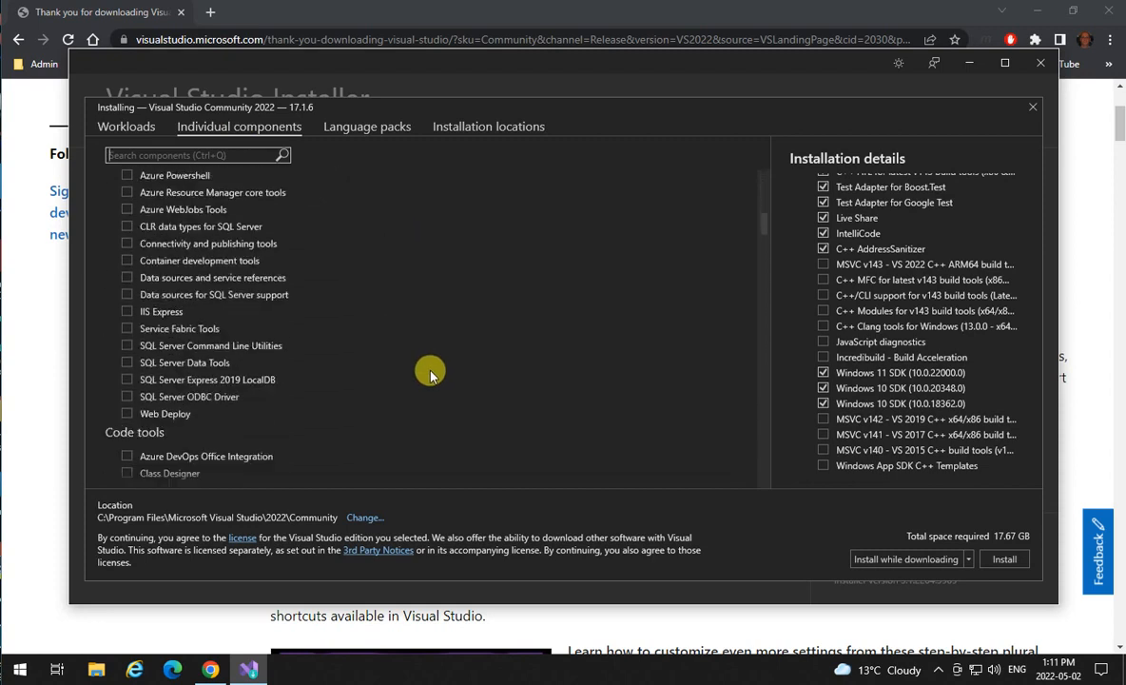
{"action": "scroll", "scroll_direction": "down", "scroll_amount": 3}
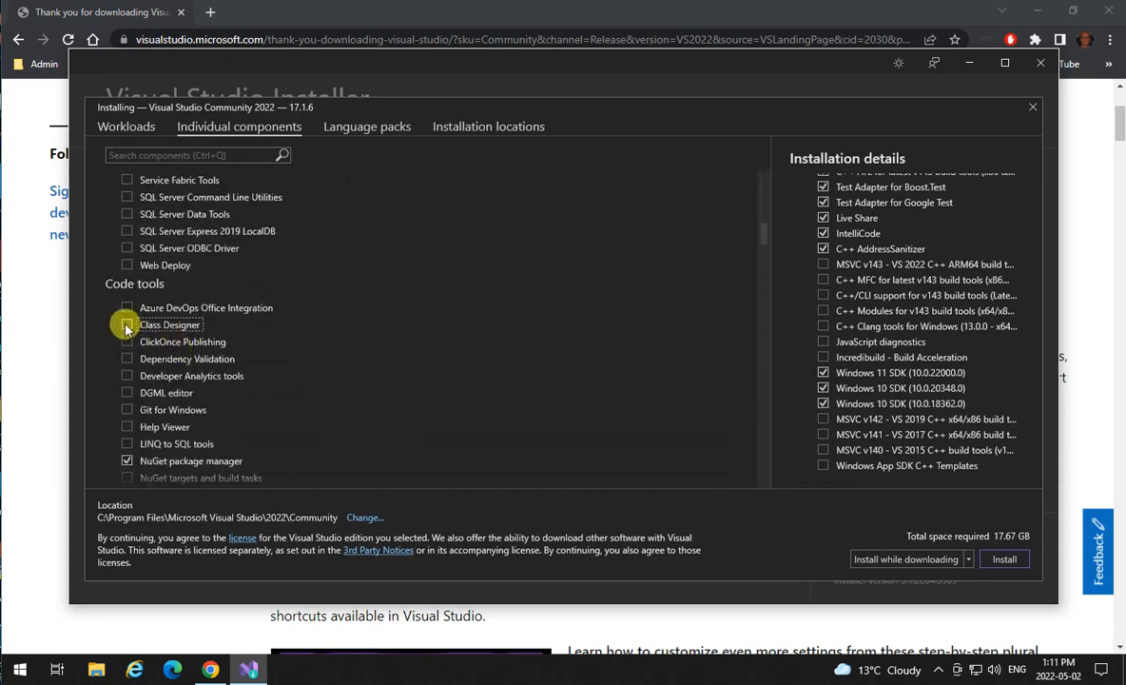
{"action": "left_click", "coordinate": [127, 323]}
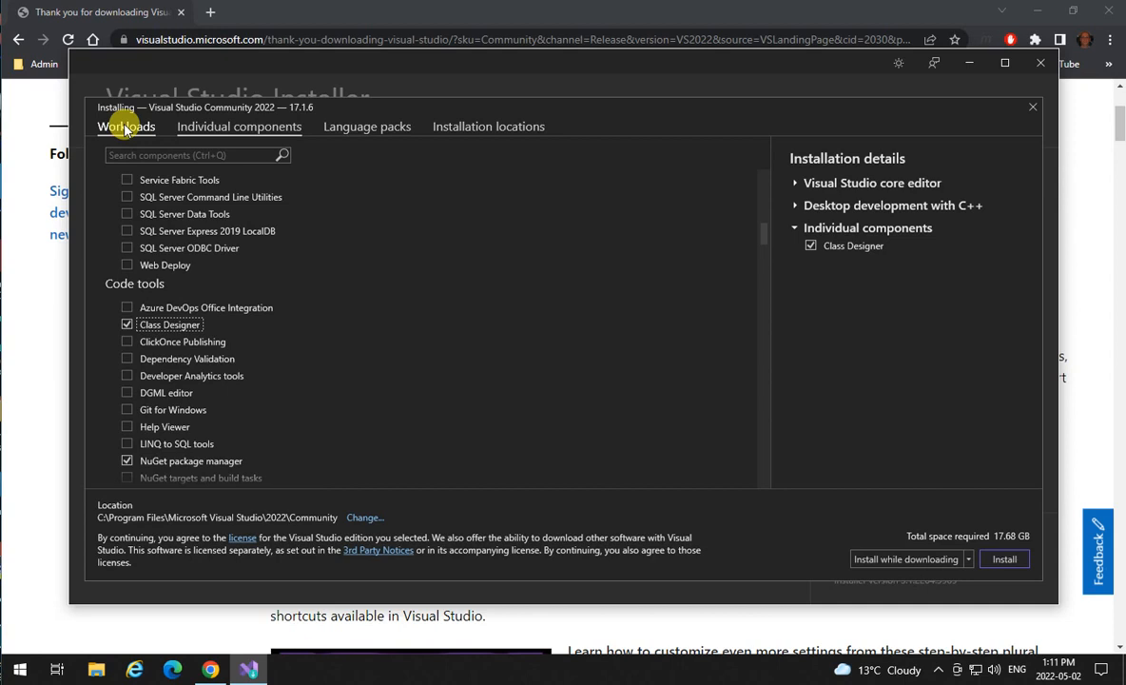
Return to Workloads and start installing Visual Studio Community 2022 with the chosen components
{"action": "left_click", "coordinate": [126, 126]}
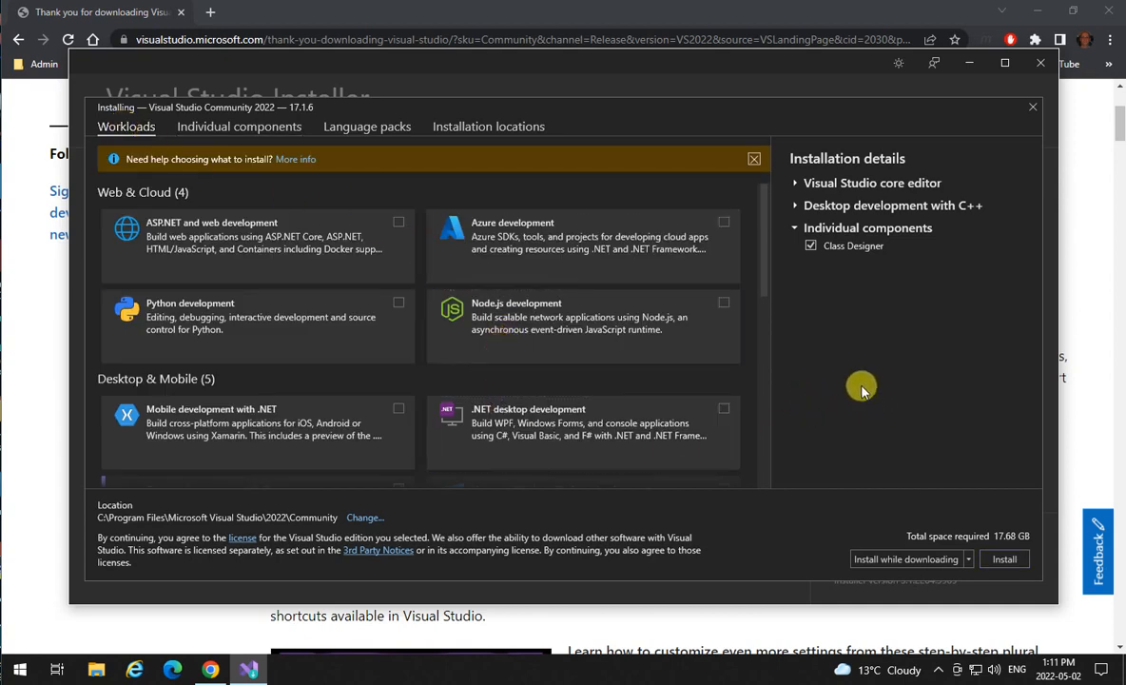
{"action": "mouse_move", "coordinate": [839, 419]}
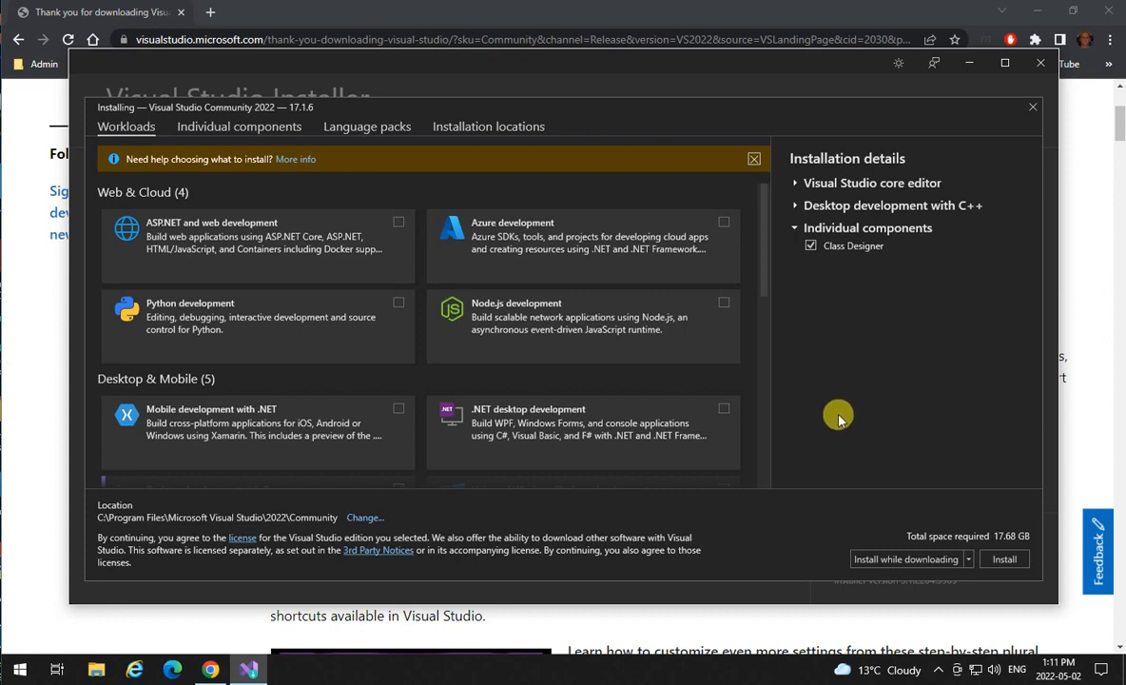
{"action": "mouse_move", "coordinate": [702, 394]}
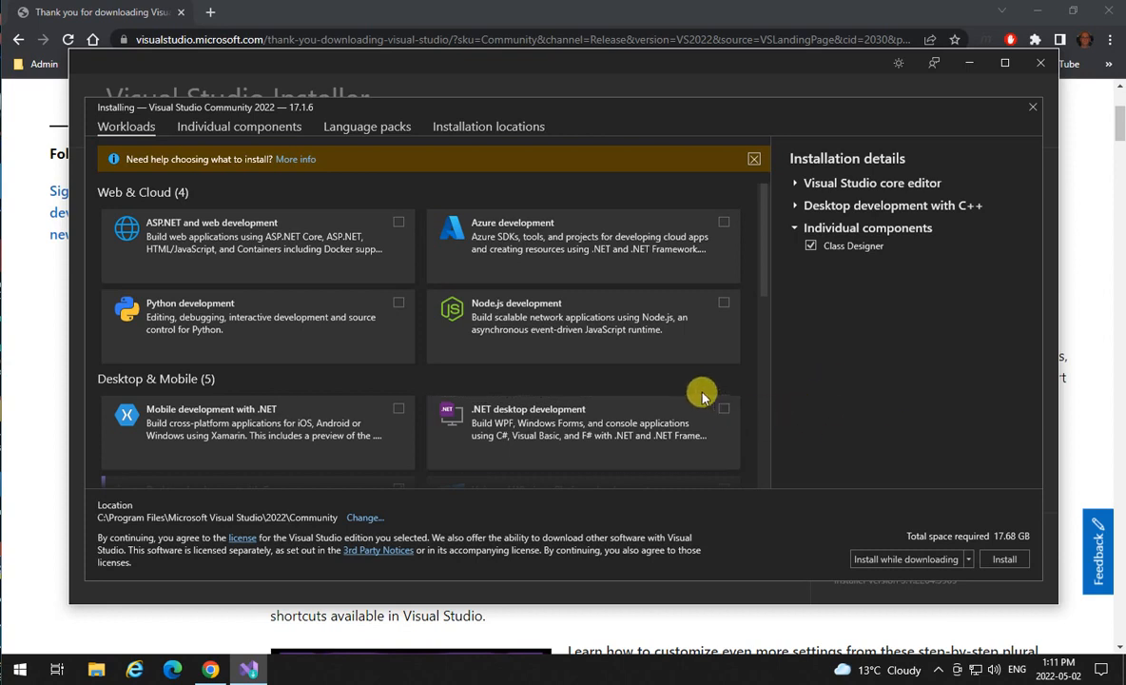
{"action": "scroll", "scroll_direction": "down", "scroll_amount": 3}
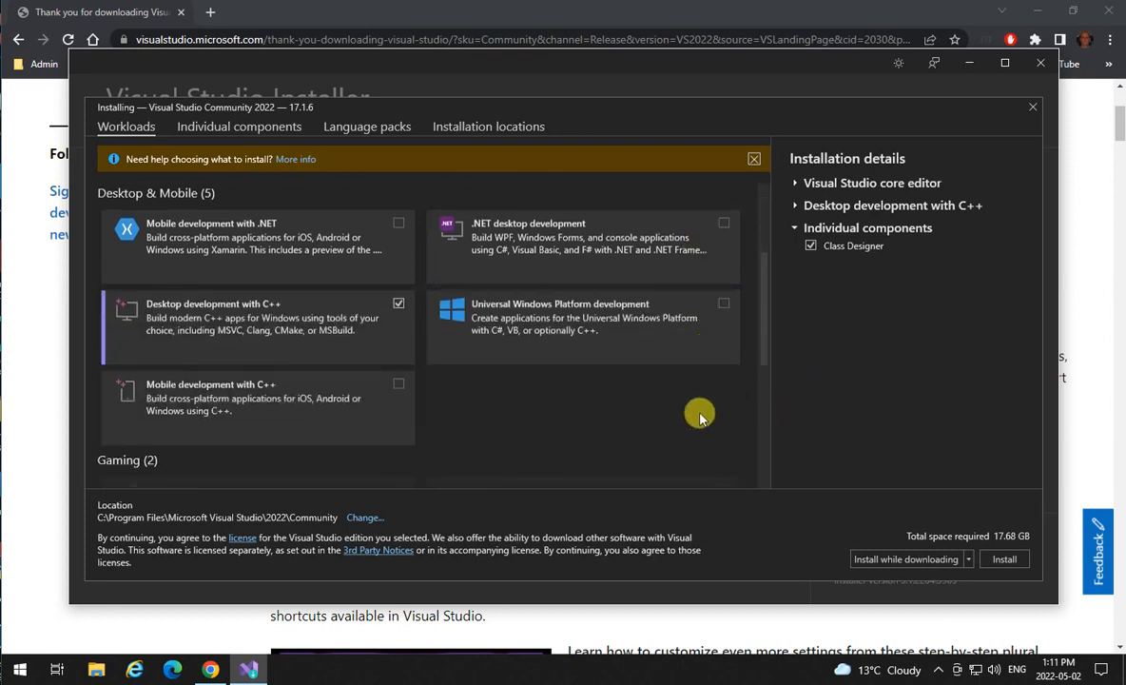
{"action": "mouse_move", "coordinate": [860, 419]}
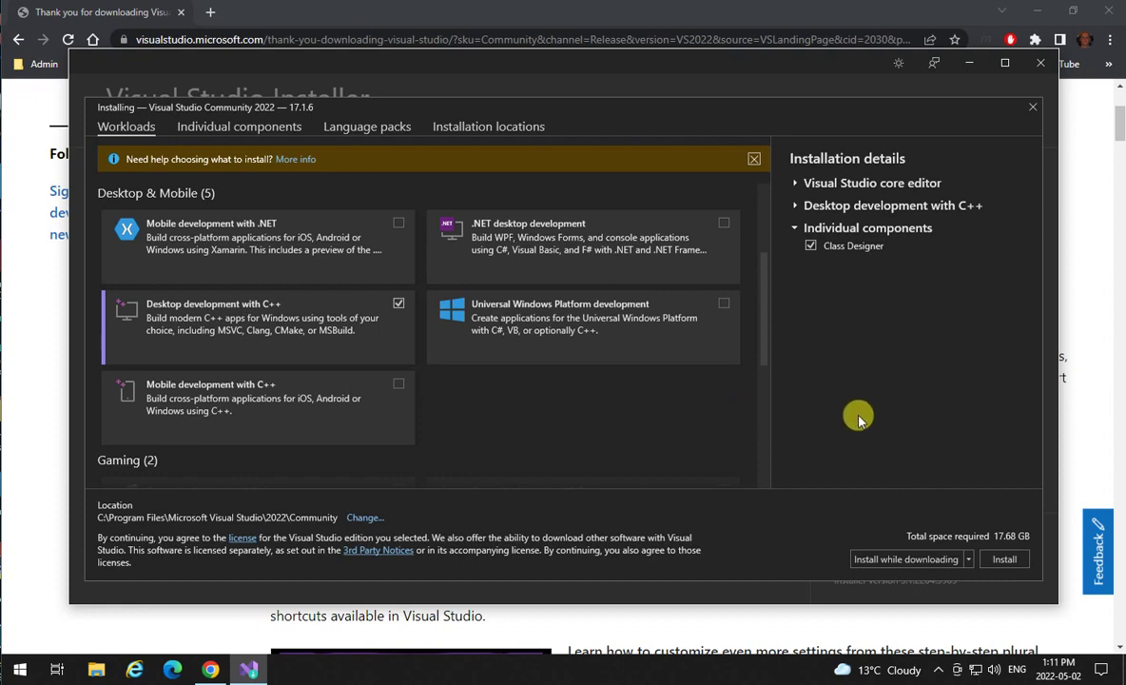
{"action": "mouse_move", "coordinate": [913, 564]}
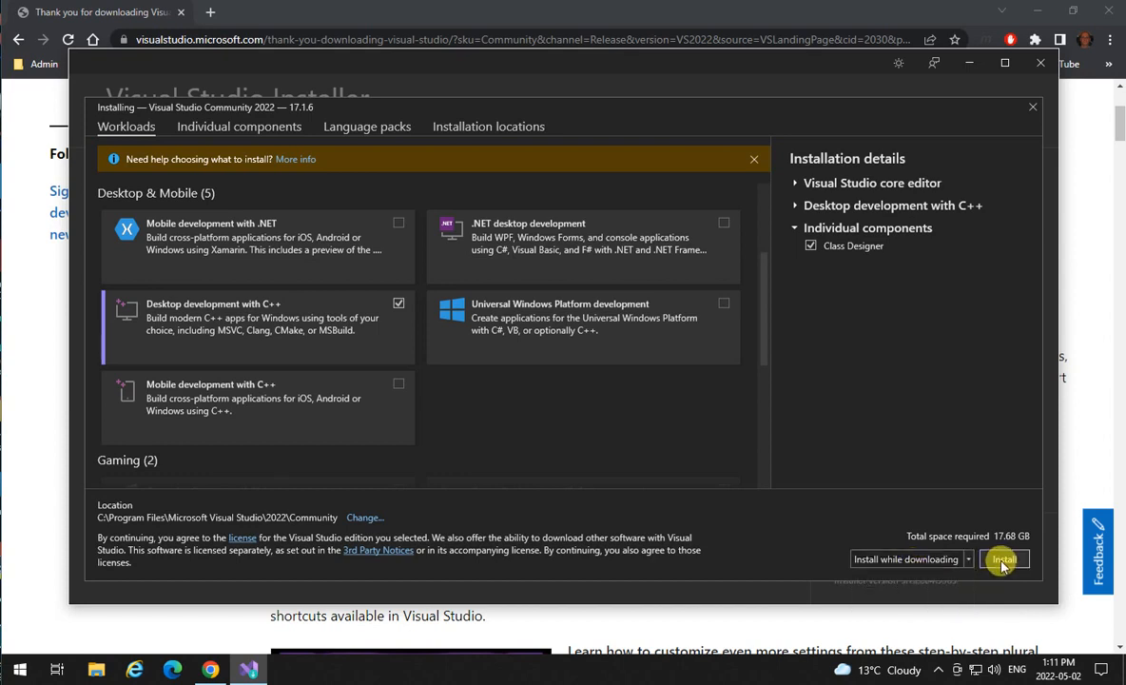
{"action": "left_click", "coordinate": [1005, 560]}
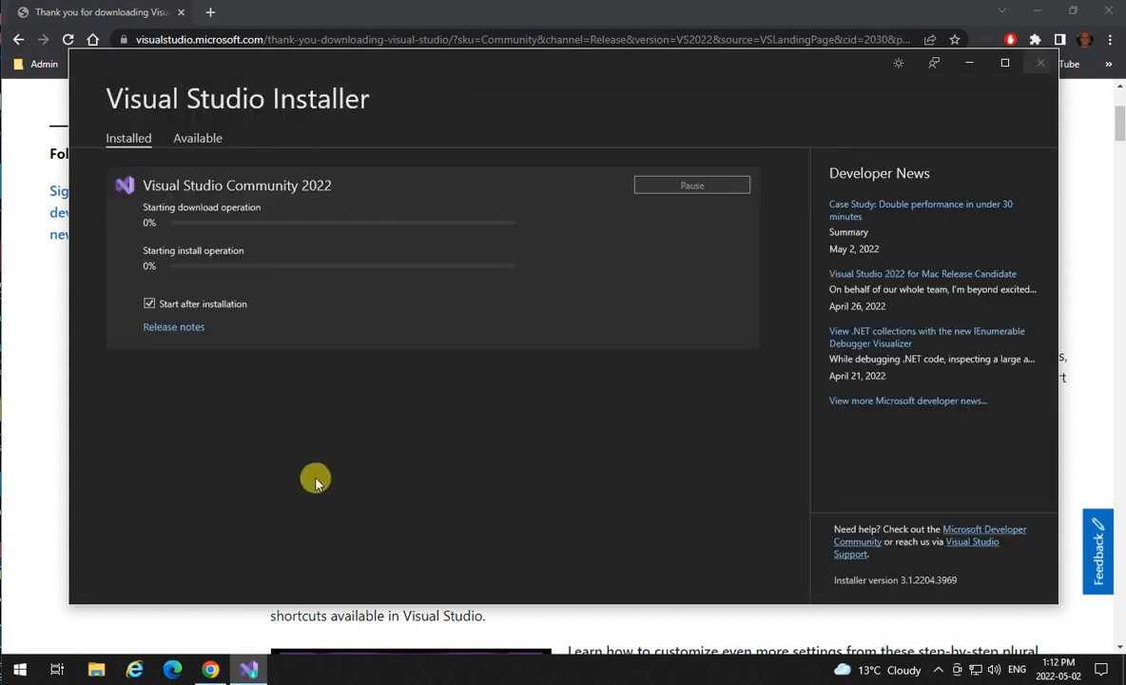
{"action": "mouse_move", "coordinate": [312, 437]}
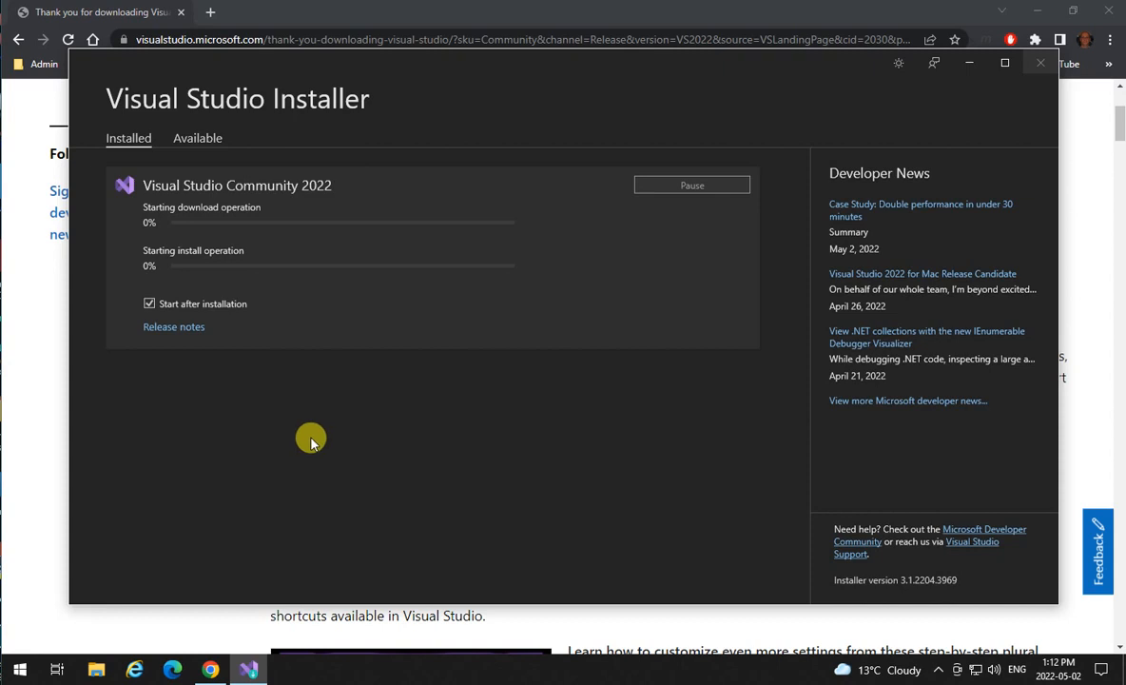
{"action": "mouse_move", "coordinate": [312, 498]}
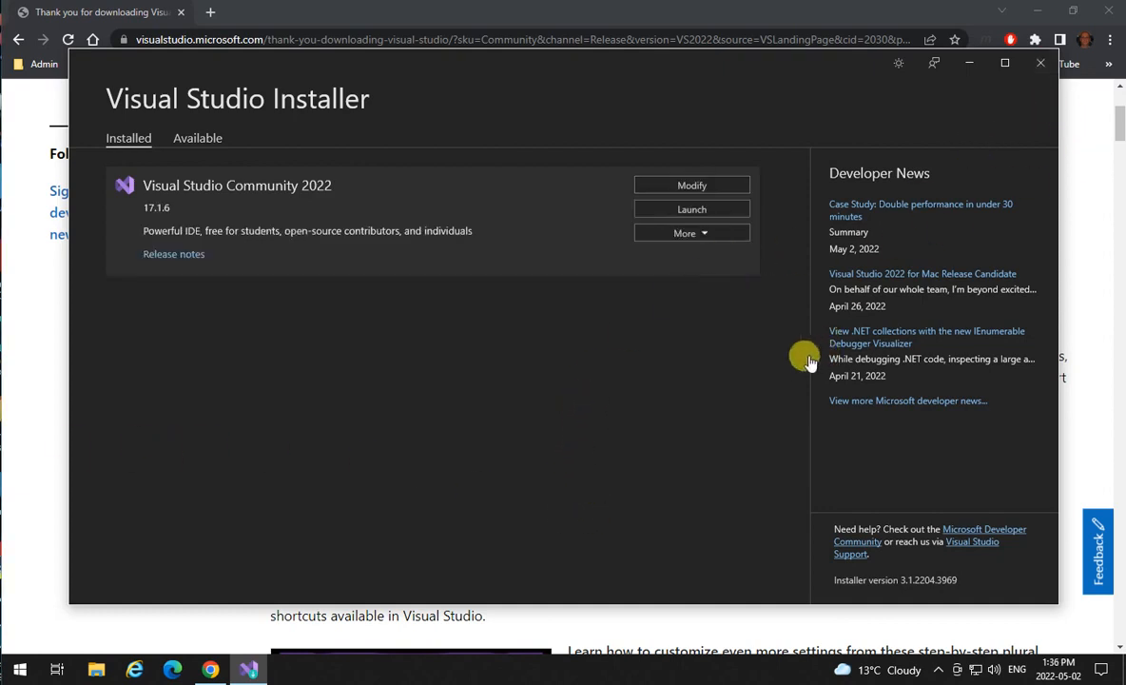
{"action": "mouse_move", "coordinate": [1039, 73]}
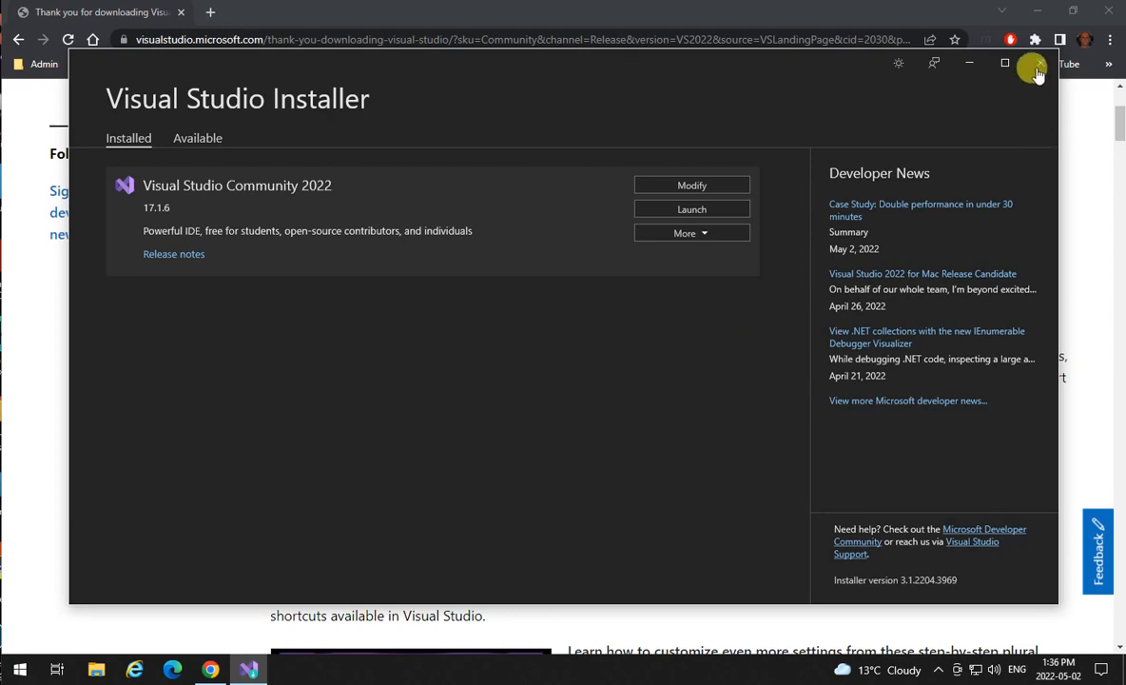
{"action": "mouse_move", "coordinate": [1041, 66]}
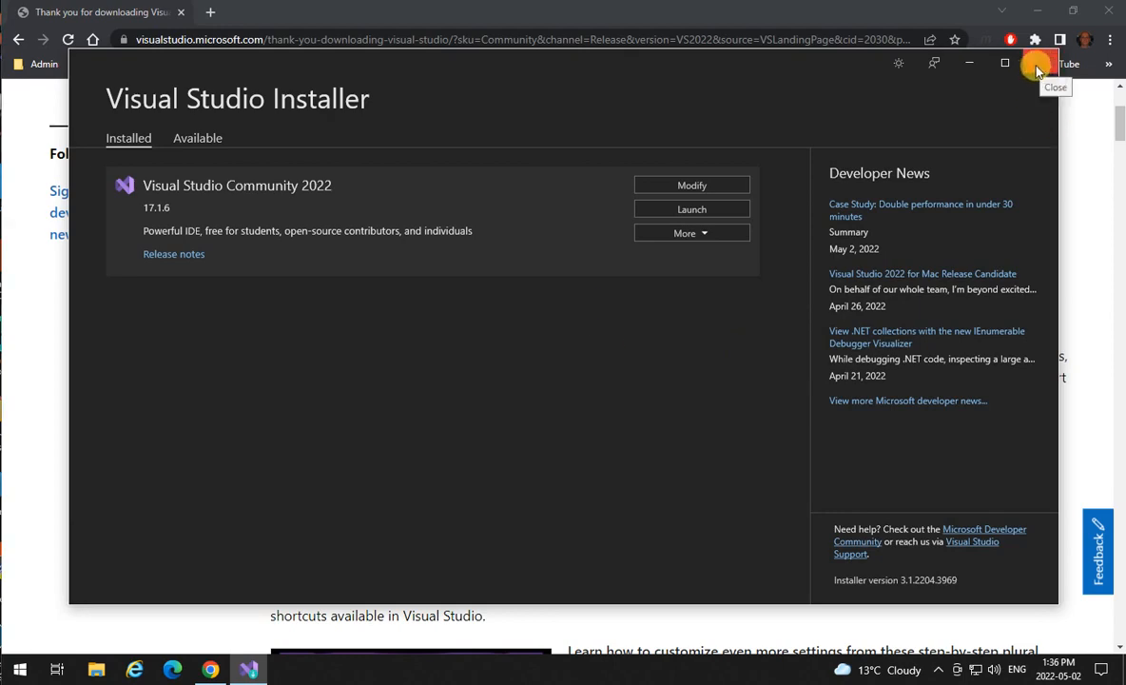
Close the Visual Studio Installer after Community 2022 17.1.6 finishes installing
{"action": "left_click", "coordinate": [1035, 68]}
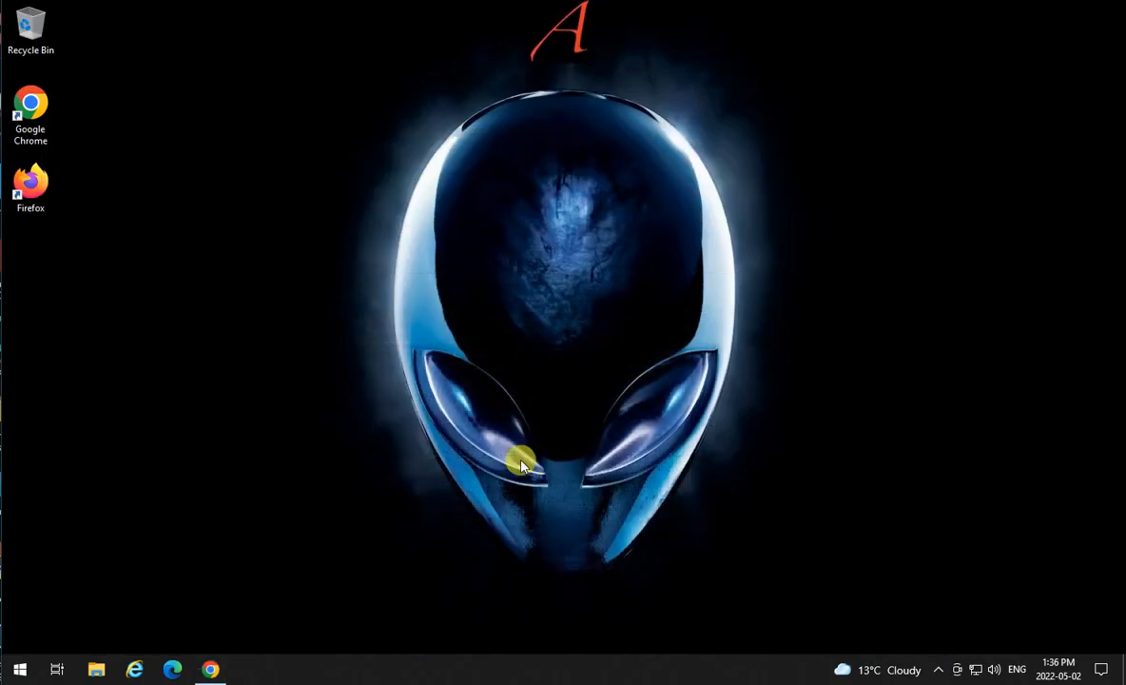
Launch Visual Studio 2022 from the Start menu's Recently added list
{"action": "left_click", "coordinate": [10, 666]}
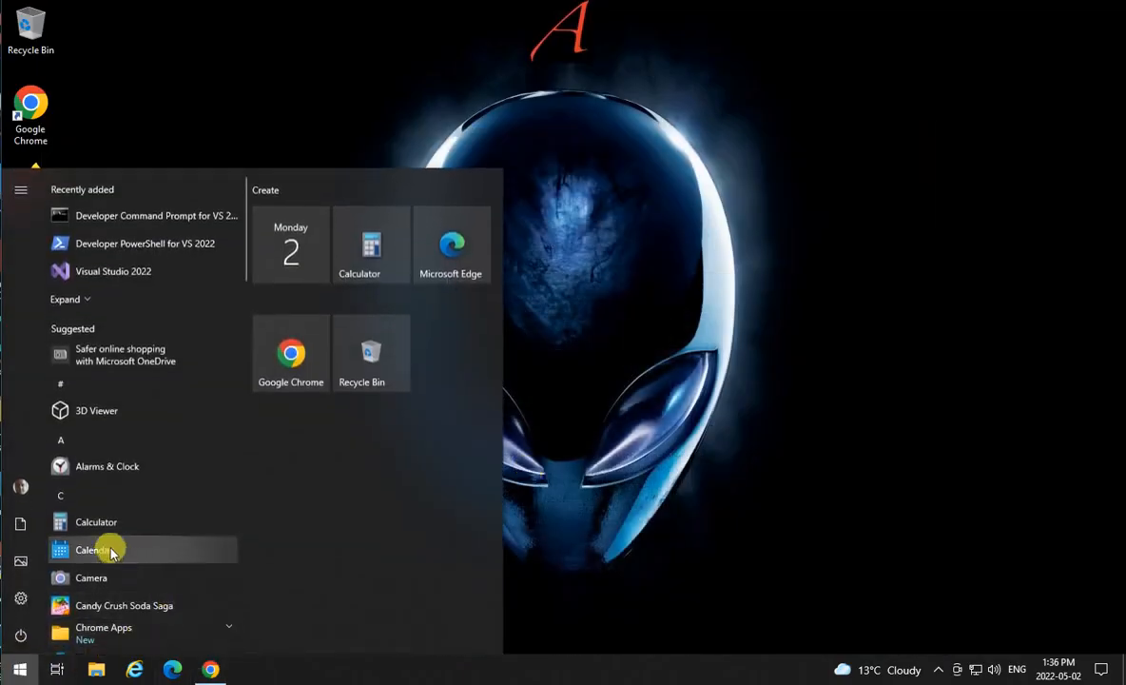
{"action": "mouse_move", "coordinate": [122, 270]}
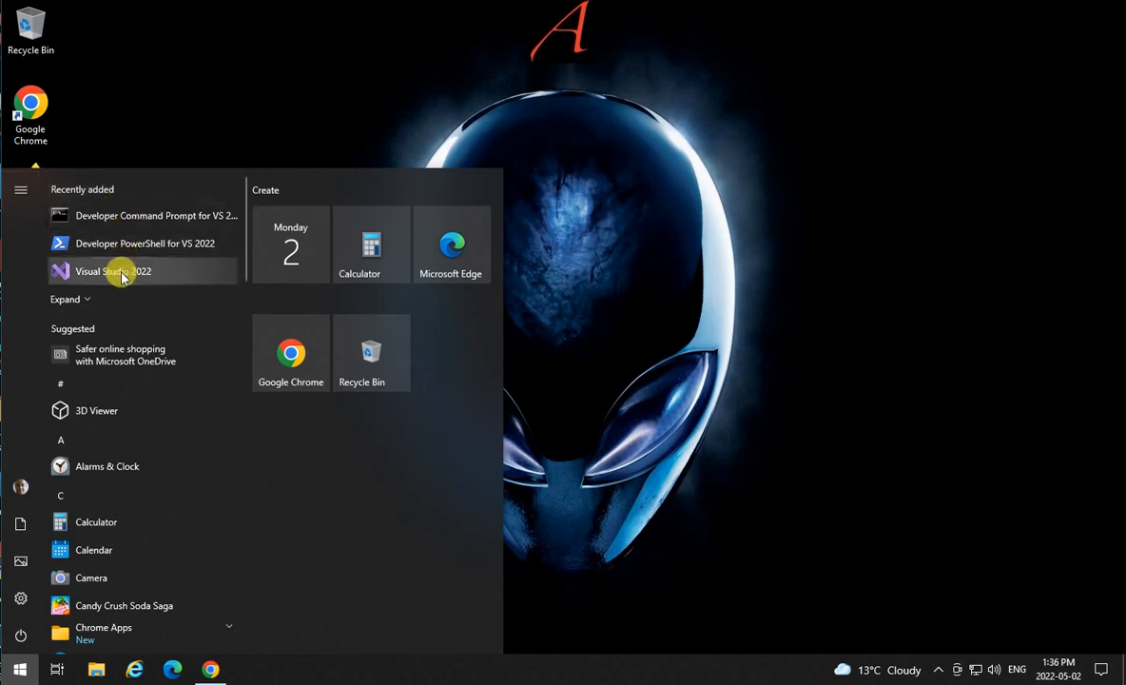
{"action": "left_click", "coordinate": [114, 270]}
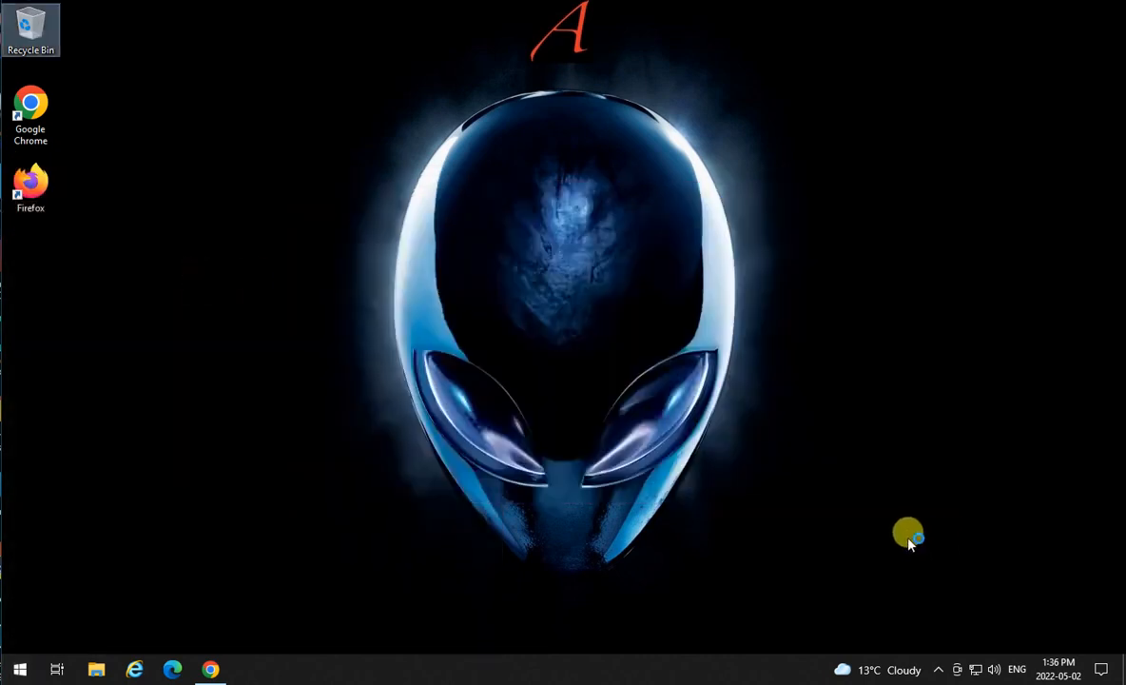
{"action": "mouse_move", "coordinate": [898, 540]}
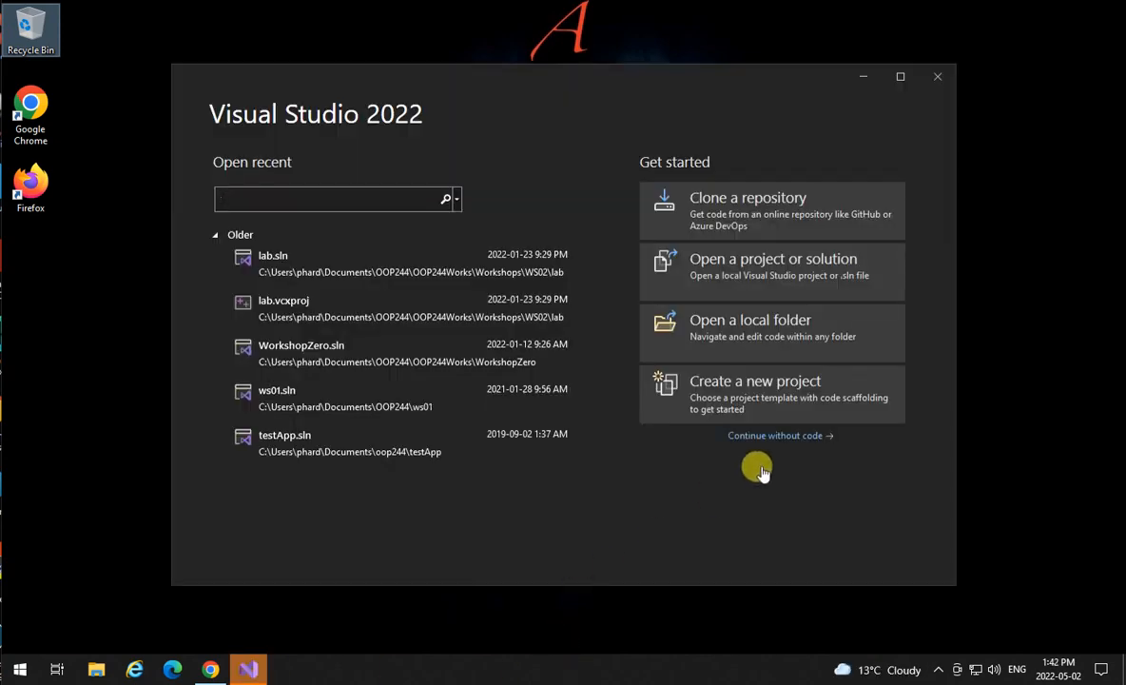
{"action": "mouse_move", "coordinate": [752, 384]}
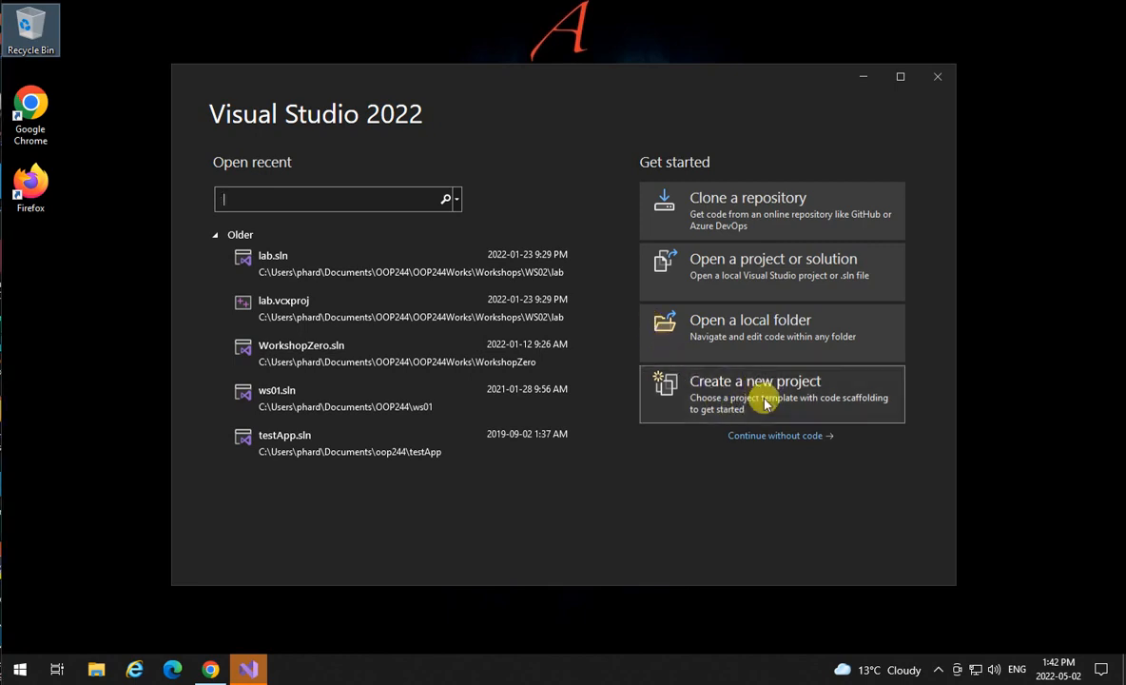
Create a new project using the Empty Project C++ template and proceed to its configuration
{"action": "left_click", "coordinate": [765, 394]}
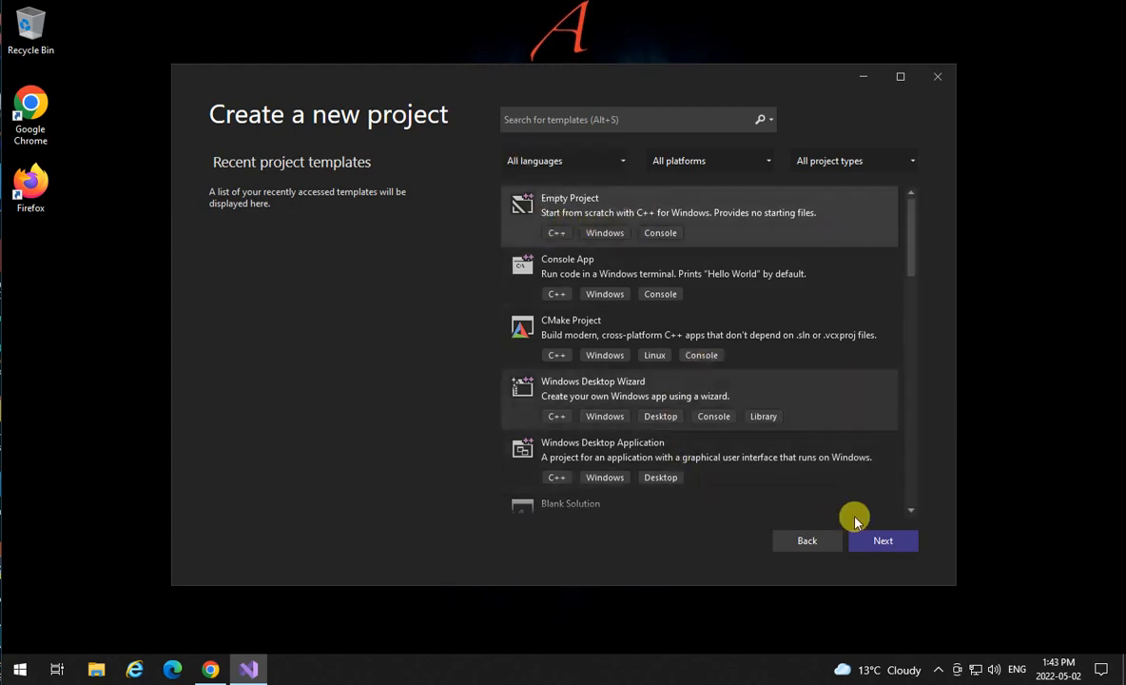
{"action": "left_click", "coordinate": [883, 540]}
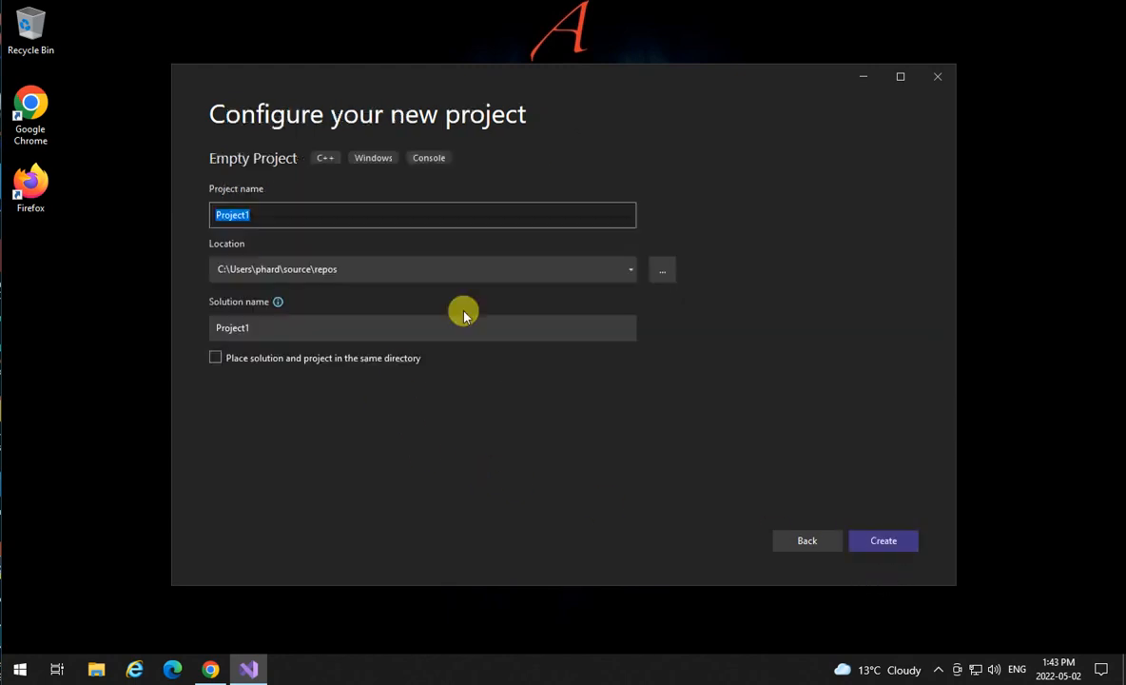
Create project 'test' in Documents\OOP244 with solution and project placed in the same directory
{"action": "left_click", "coordinate": [662, 270]}
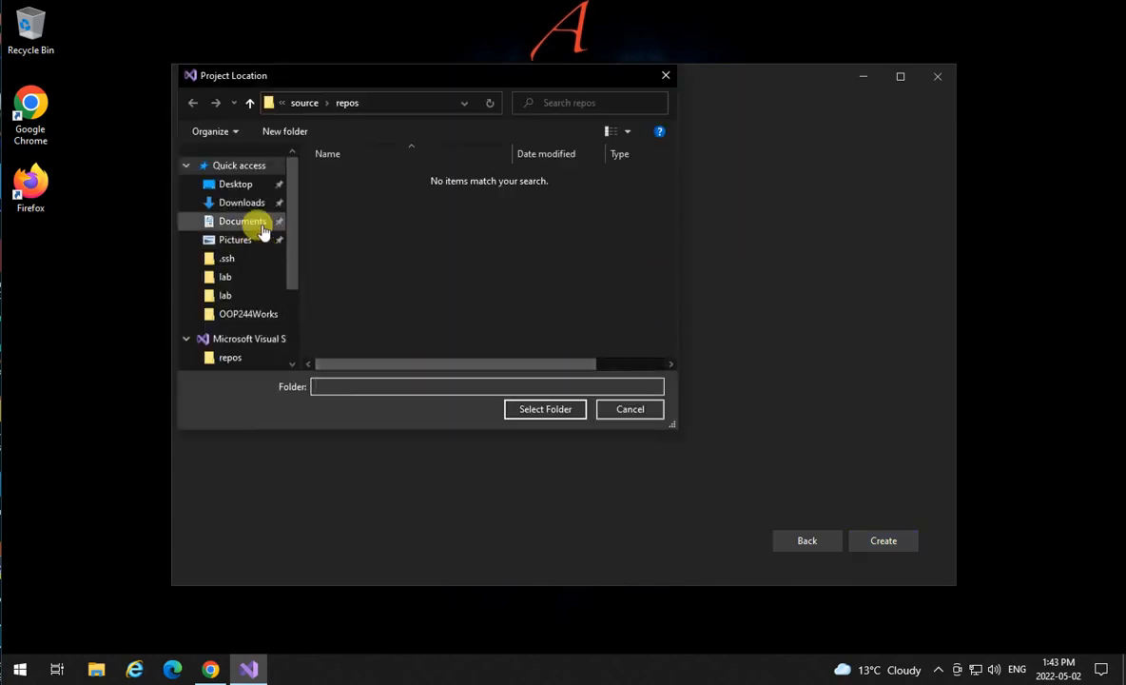
{"action": "left_click", "coordinate": [244, 221]}
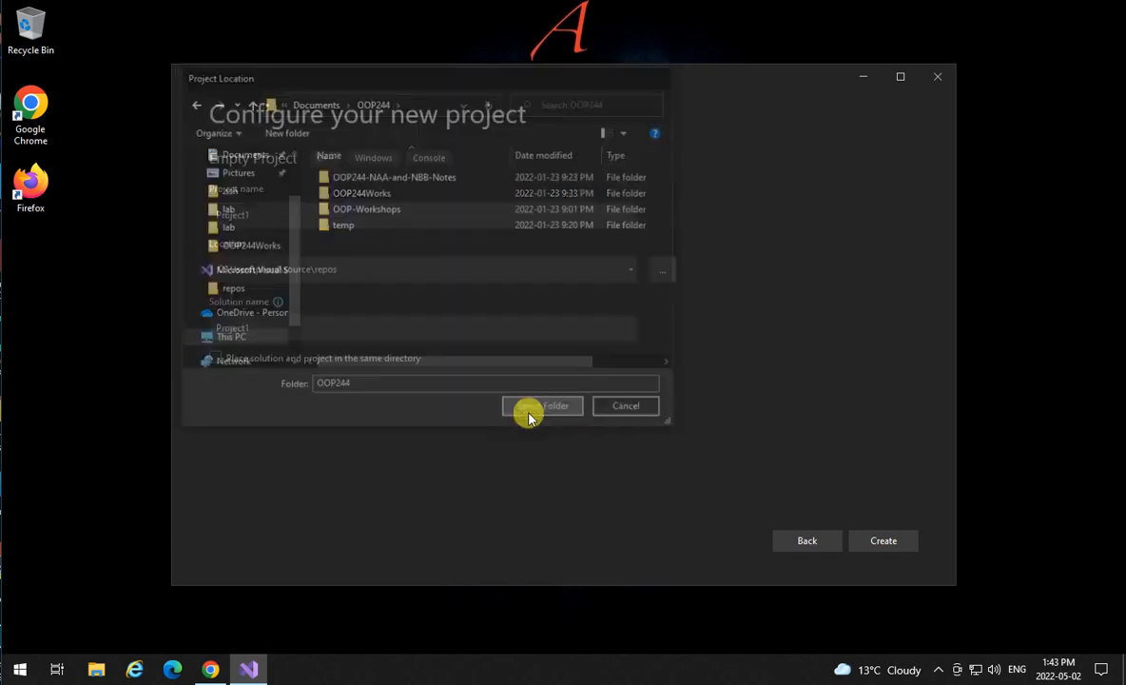
{"action": "left_click", "coordinate": [540, 405]}
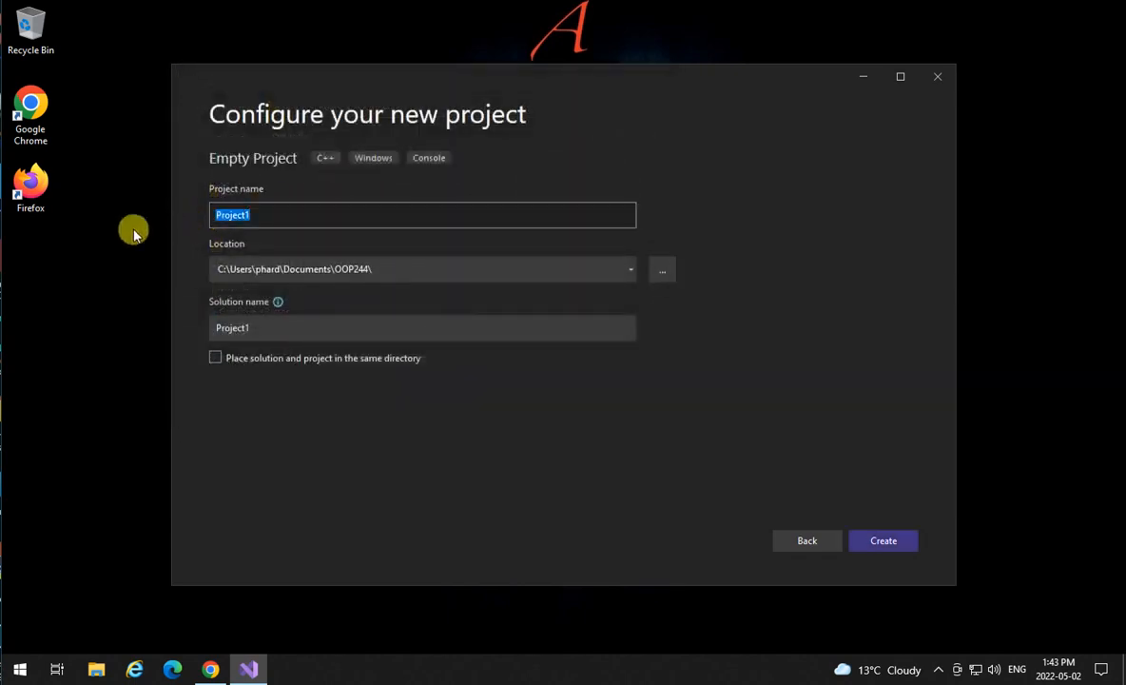
{"action": "type", "text": "test"}
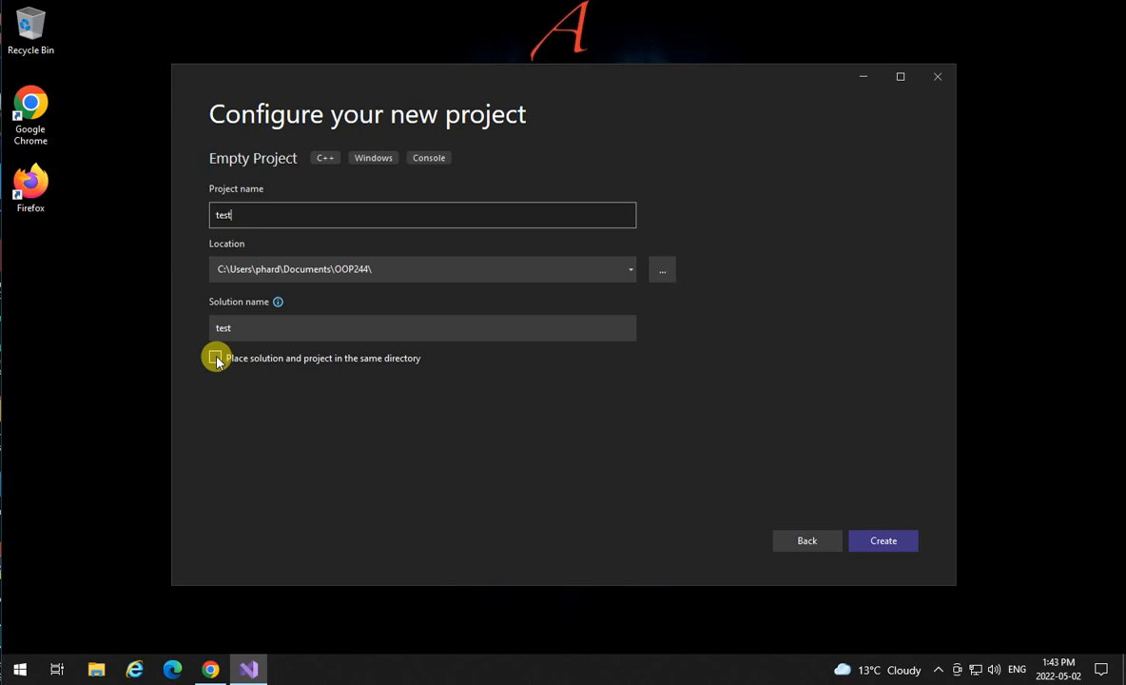
{"action": "left_click", "coordinate": [217, 358]}
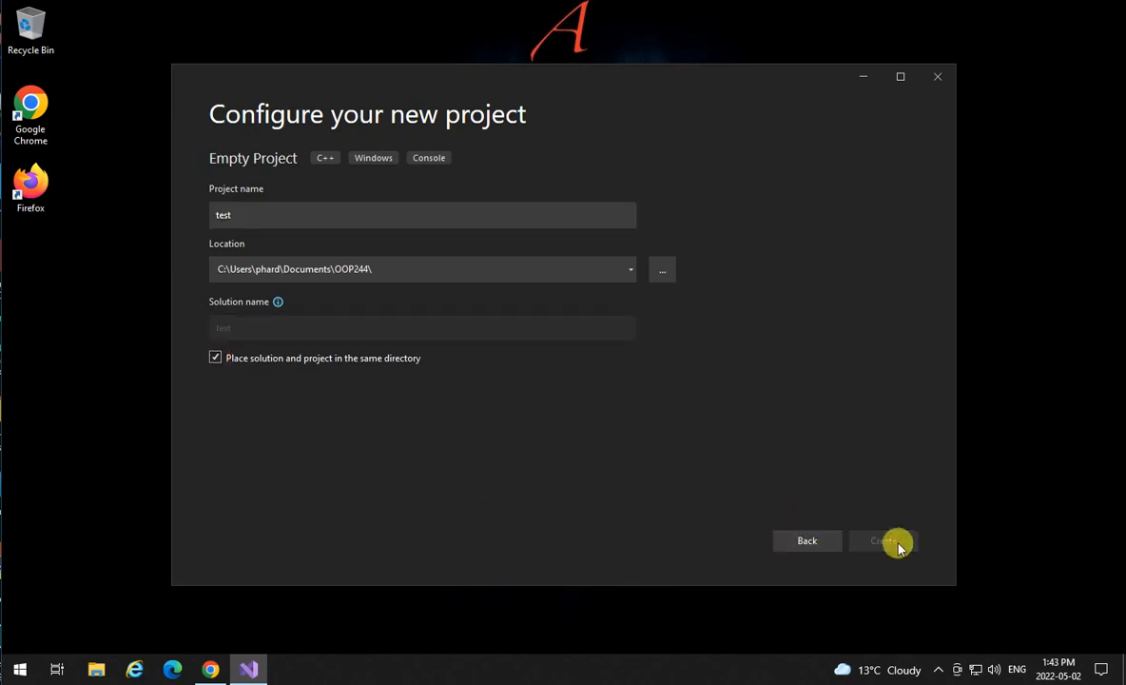
{"action": "left_click", "coordinate": [883, 540]}
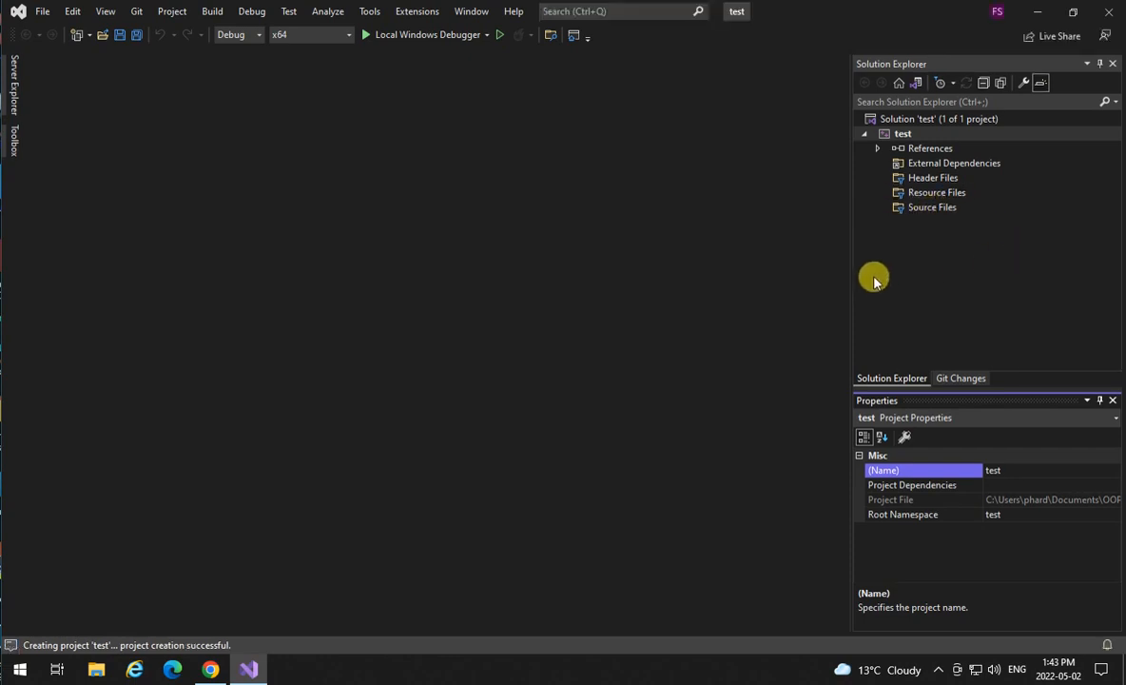
Add a new C++ source file testing.cpp under the project's Source Files
{"action": "left_click", "coordinate": [900, 133]}
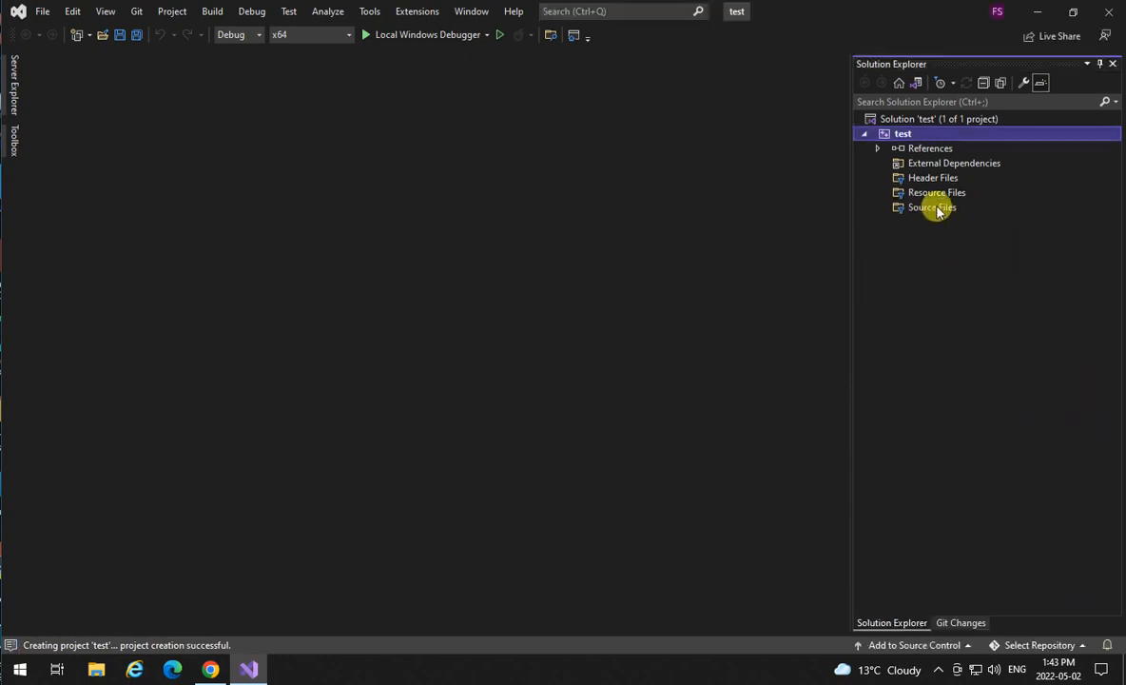
{"action": "right_click", "coordinate": [930, 206]}
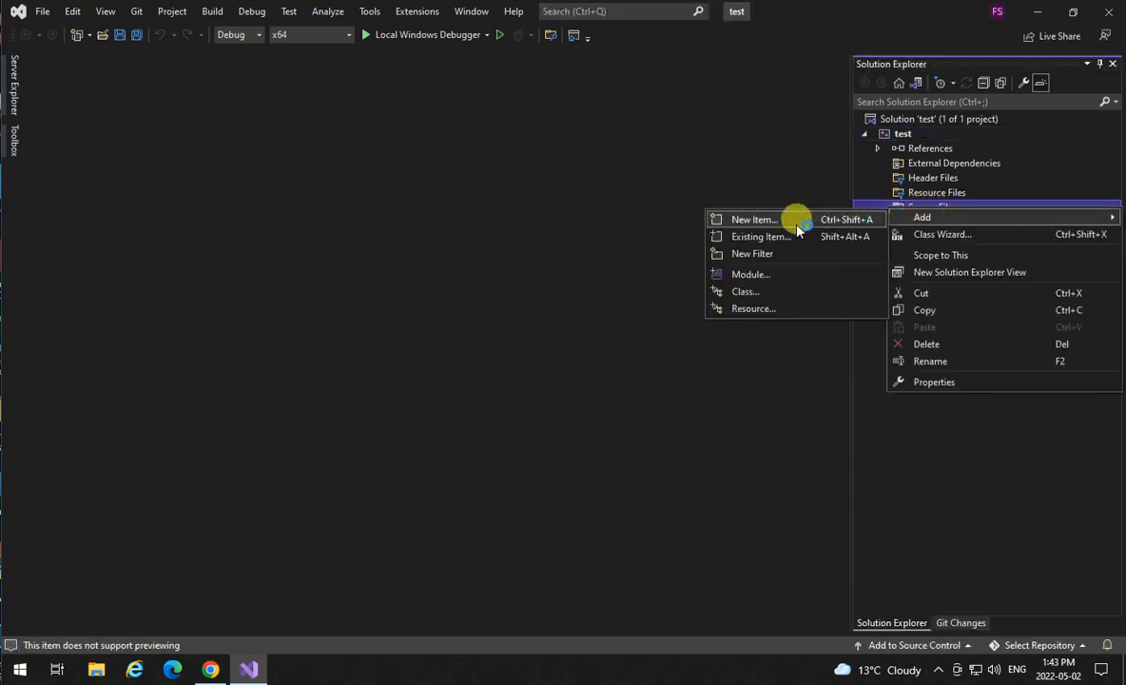
{"action": "left_click", "coordinate": [752, 219]}
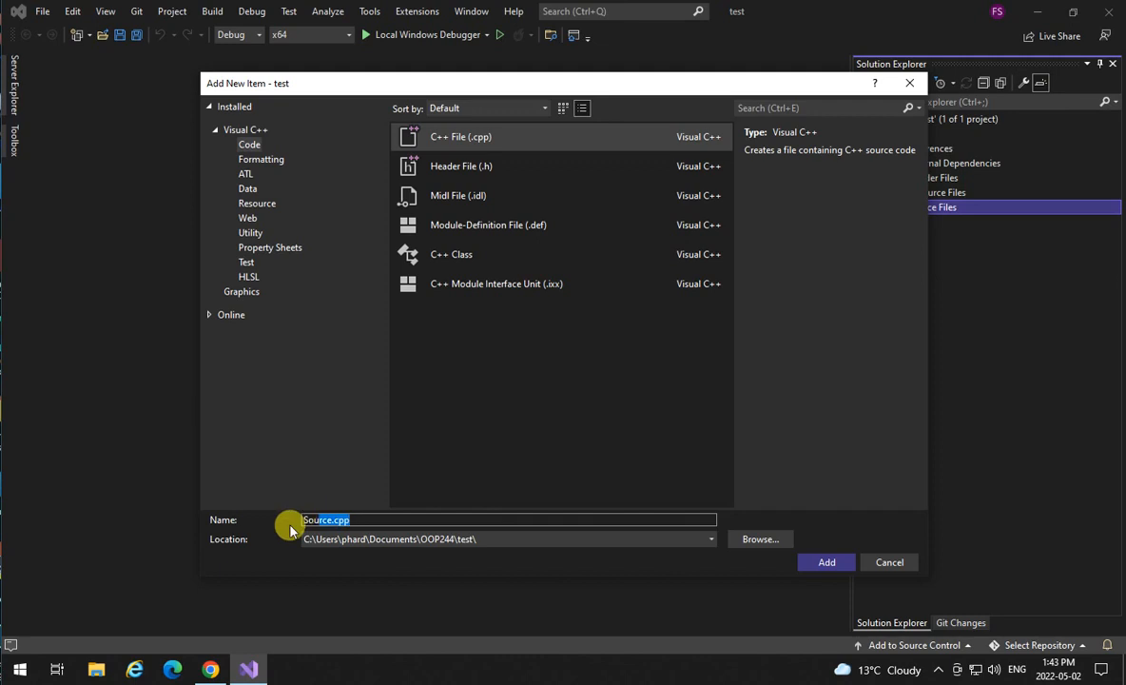
{"action": "type", "text": "test."}
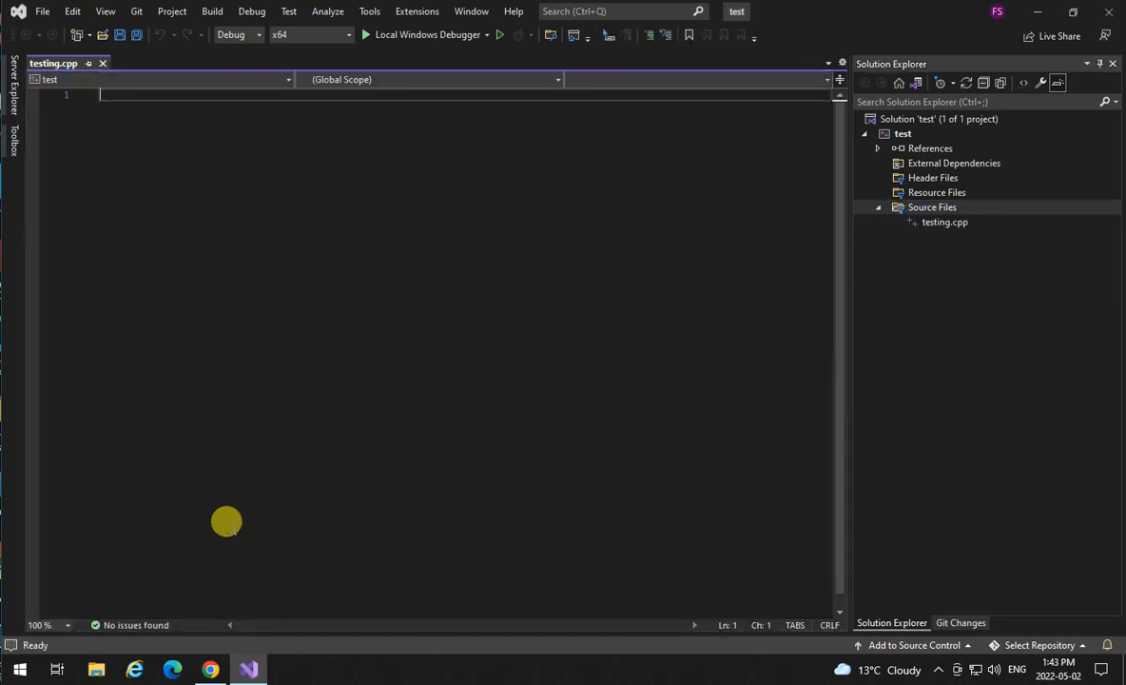
Write the iostream include, 'using namespace std;' and an int main with a return statement
{"action": "type", "text": "#include <iostream>"}
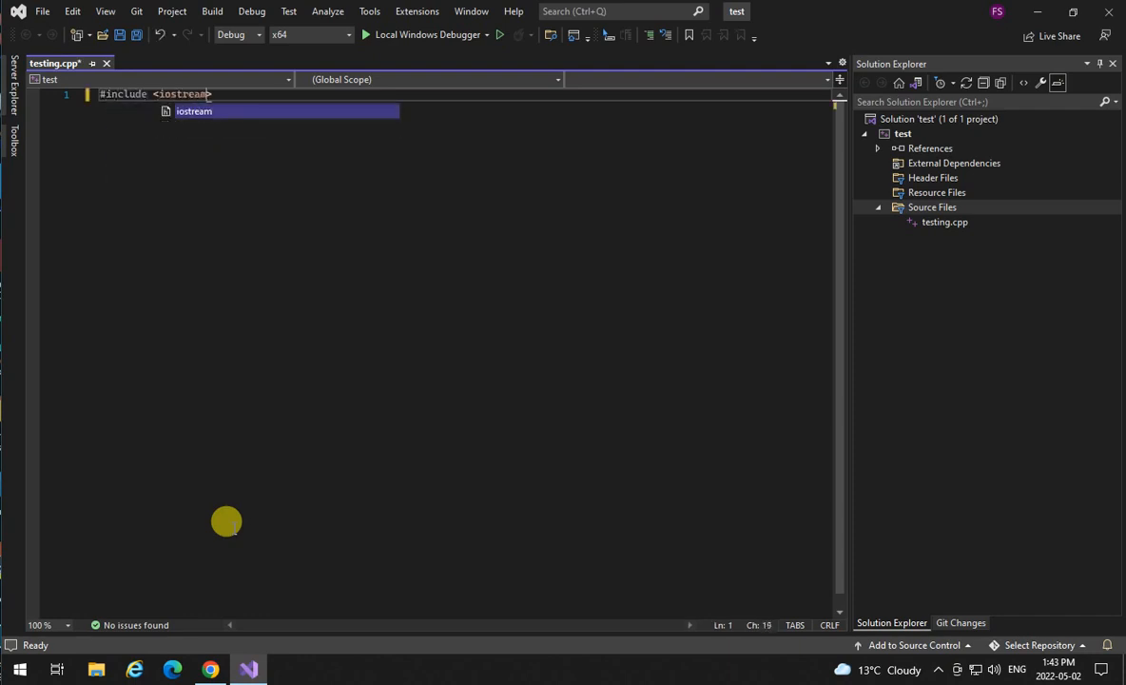
{"action": "type", "text": "uing"}
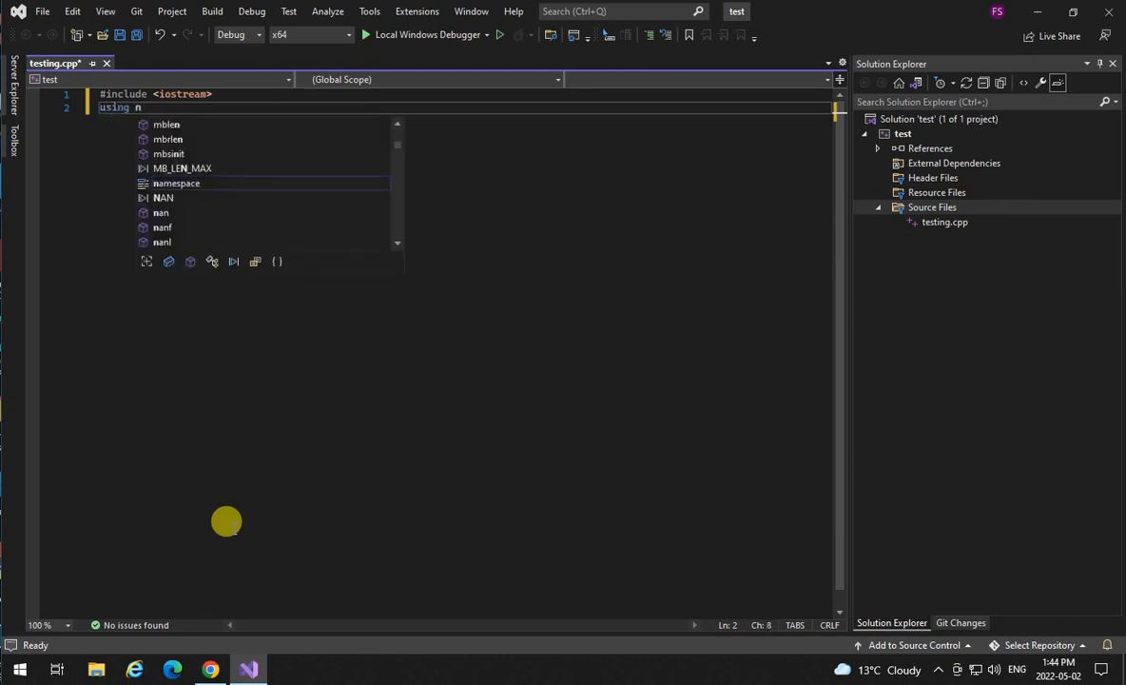
{"action": "type", "text": "amespace std;"}
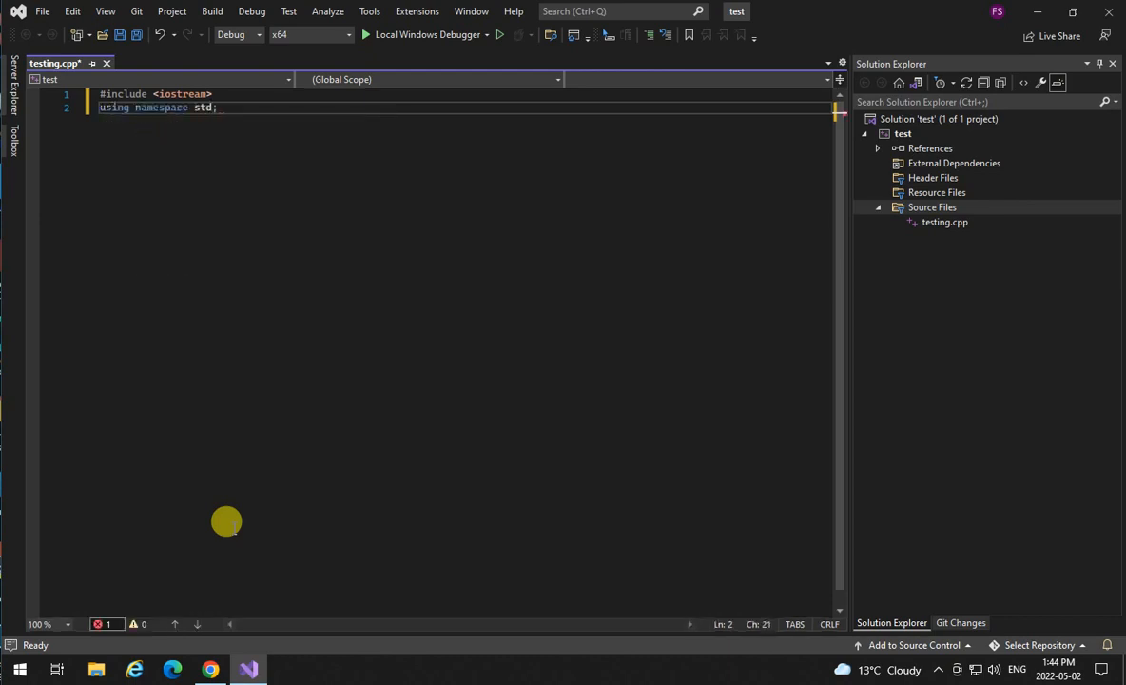
{"action": "type", "text": "mai"}
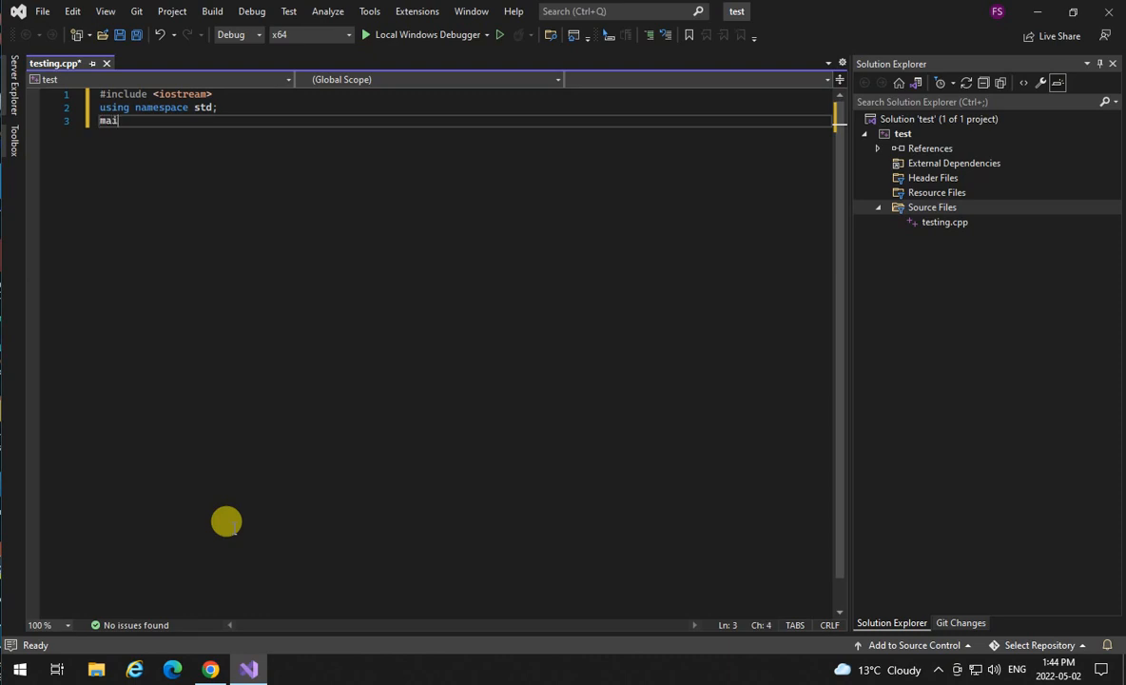
{"action": "type", "text": "int main() {"}
{"action": "type", "text": "eturn"}
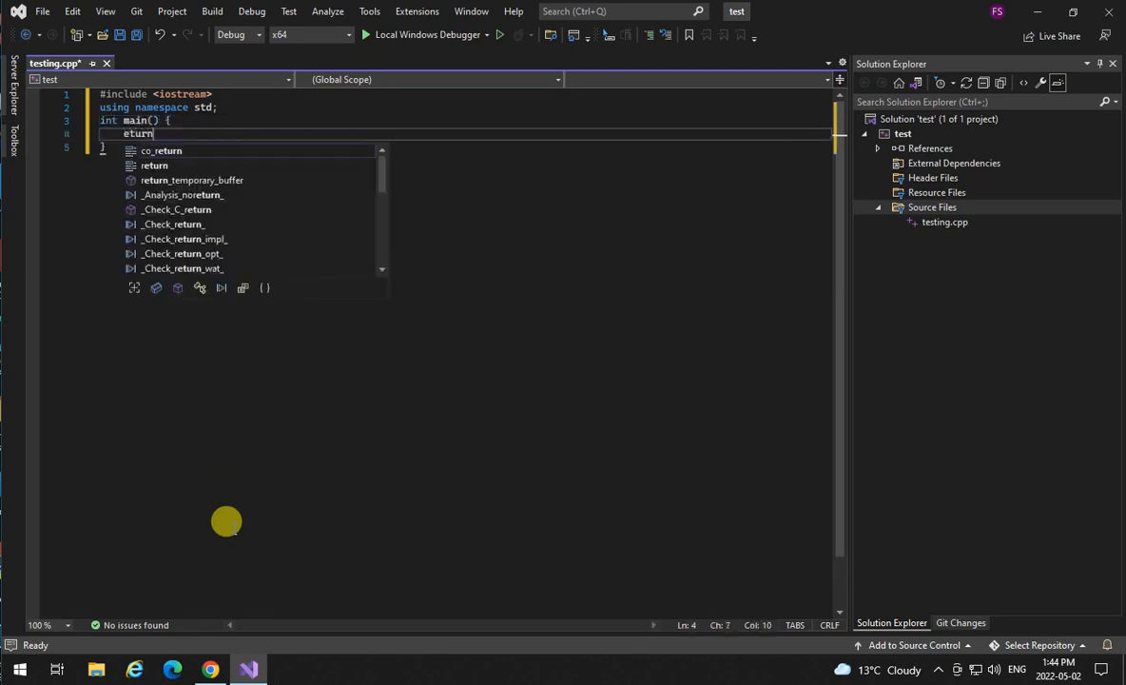
{"action": "type", "text": "retr8"}
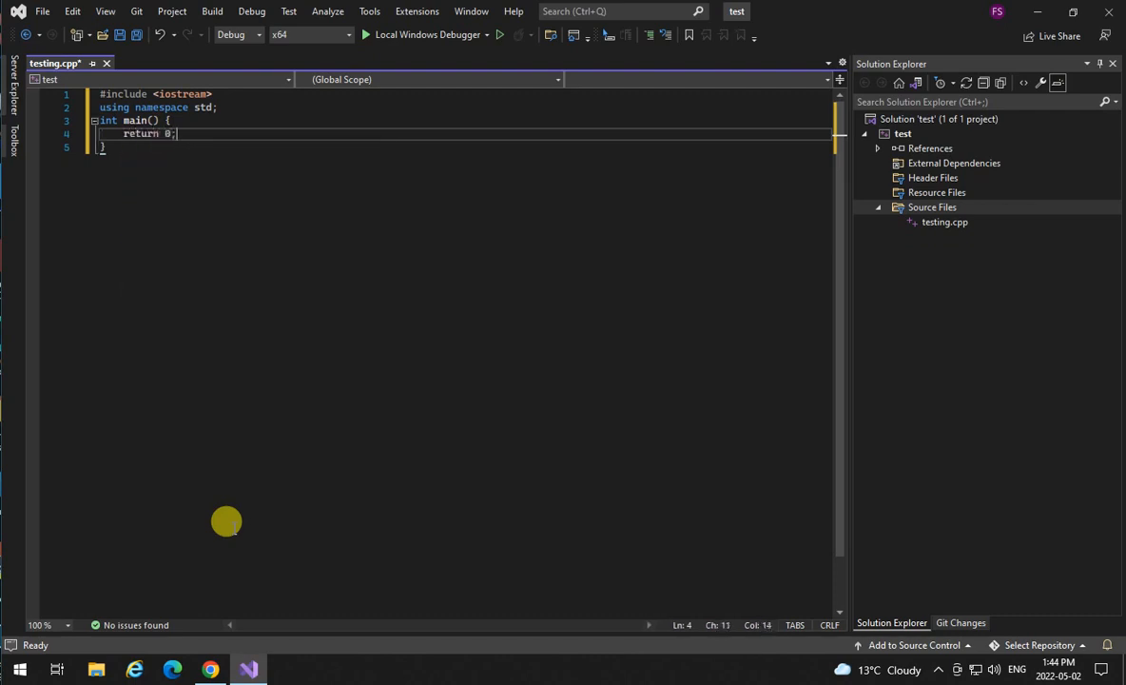
Add cout << "Testing one two three..." << endl; then build and run the program in the debug console
{"action": "type", "text": "cout"}
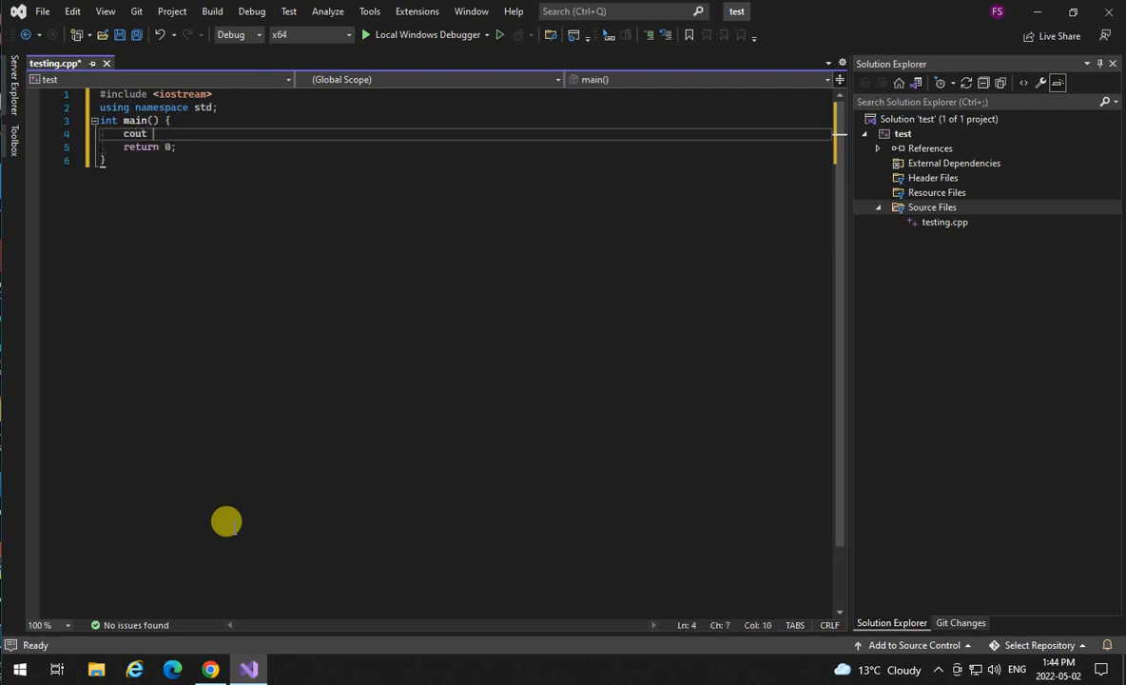
{"action": "type", "text": "<< \"Testing\""}
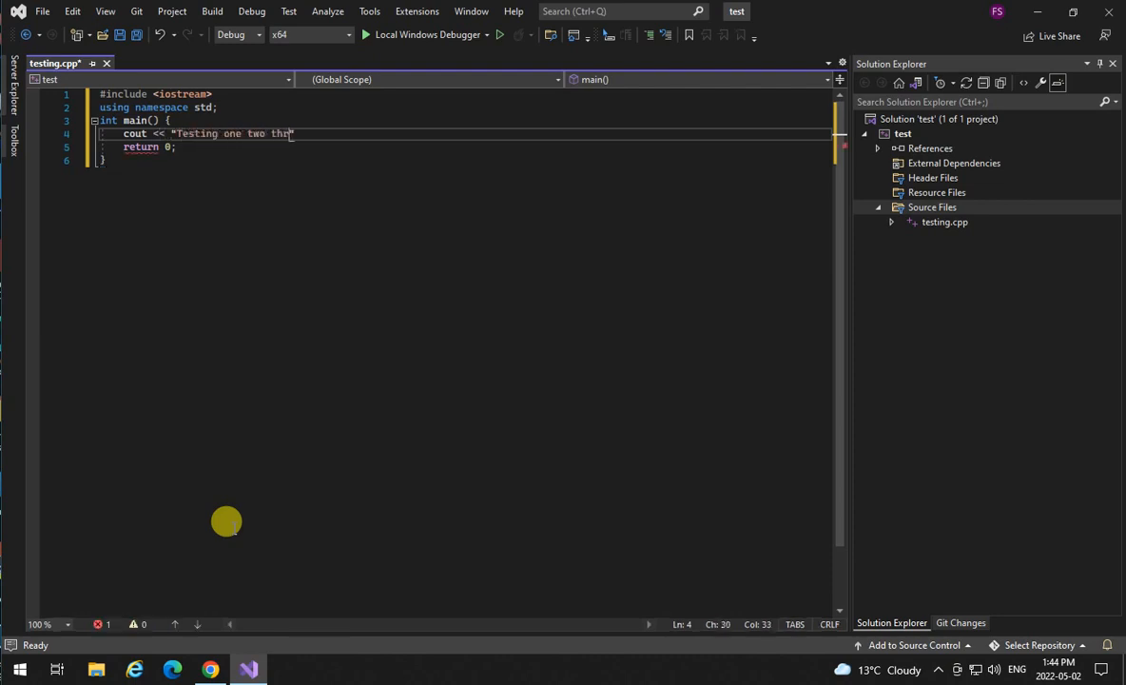
{"action": "type", "text": "ee...\" <<"}
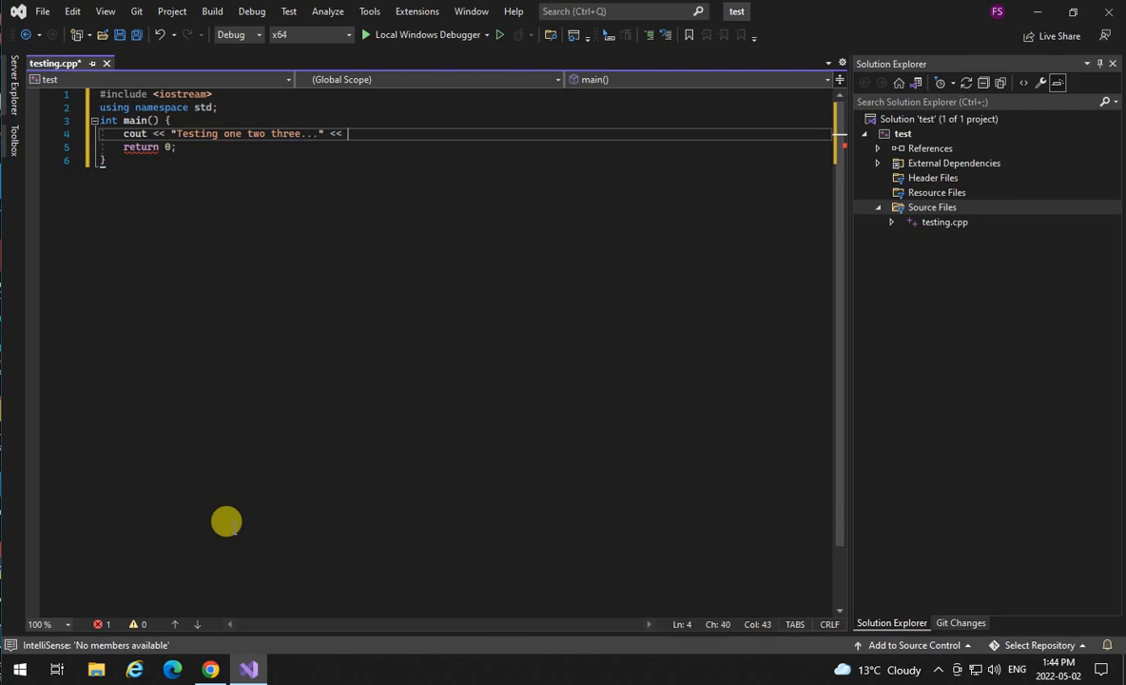
{"action": "type", "text": "endl;"}
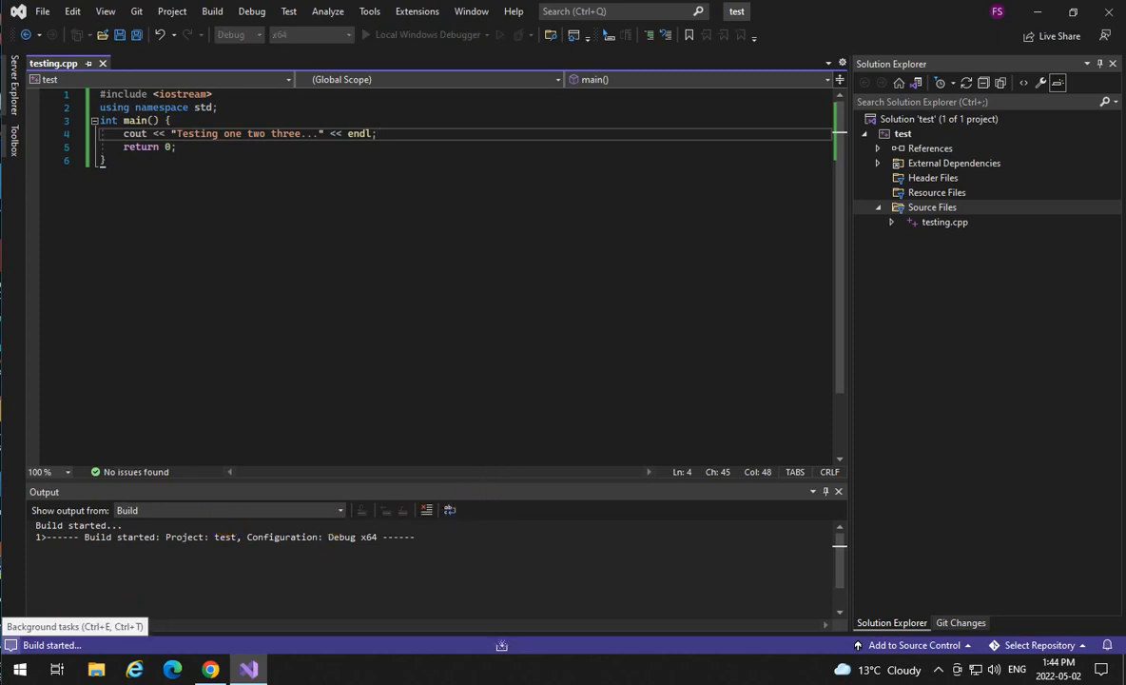
{"action": "left_click", "coordinate": [369, 34]}
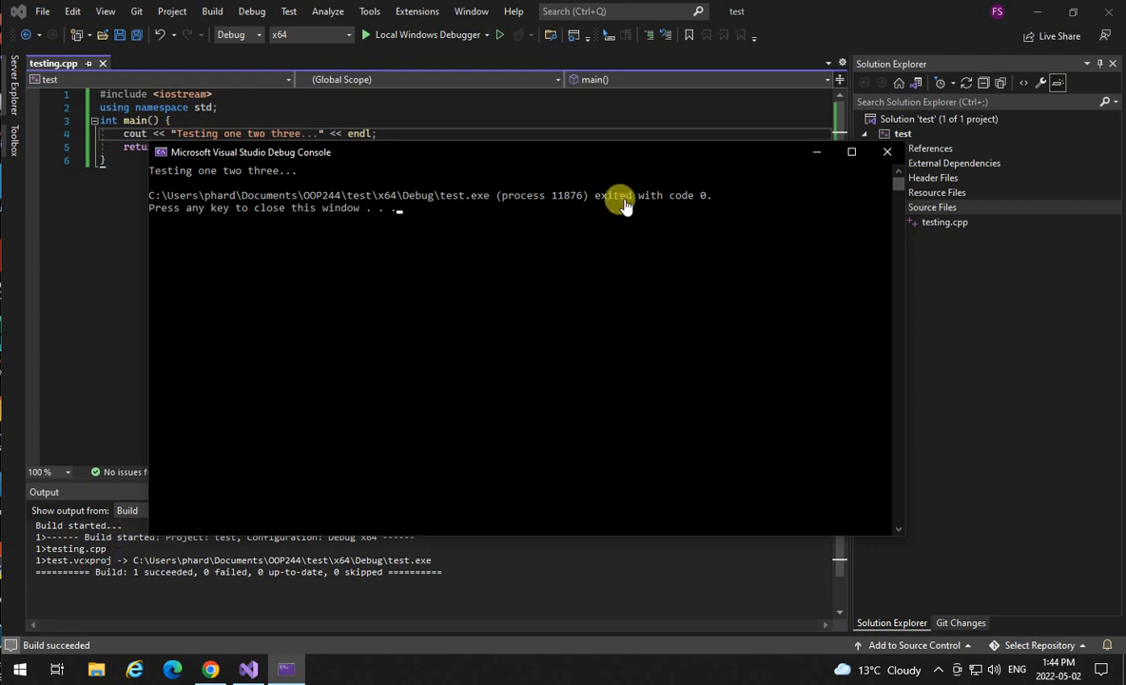